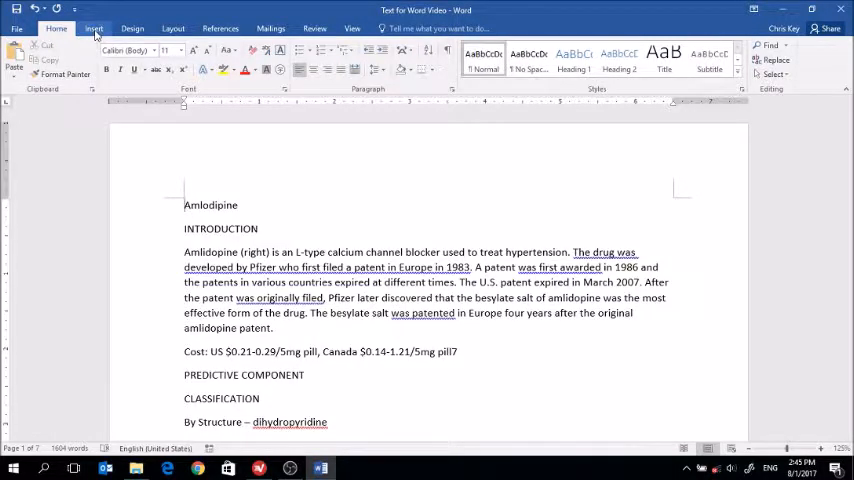
Browse the built-in cover page gallery from the Insert features.
click(92, 28)
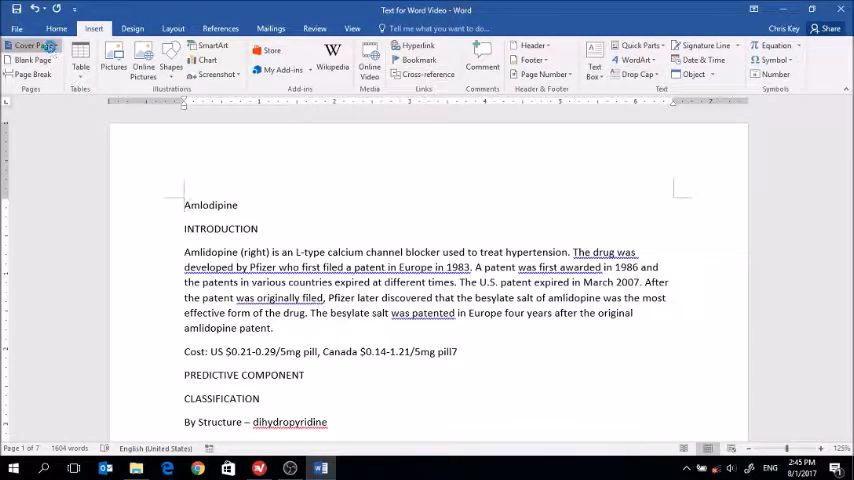
click(32, 48)
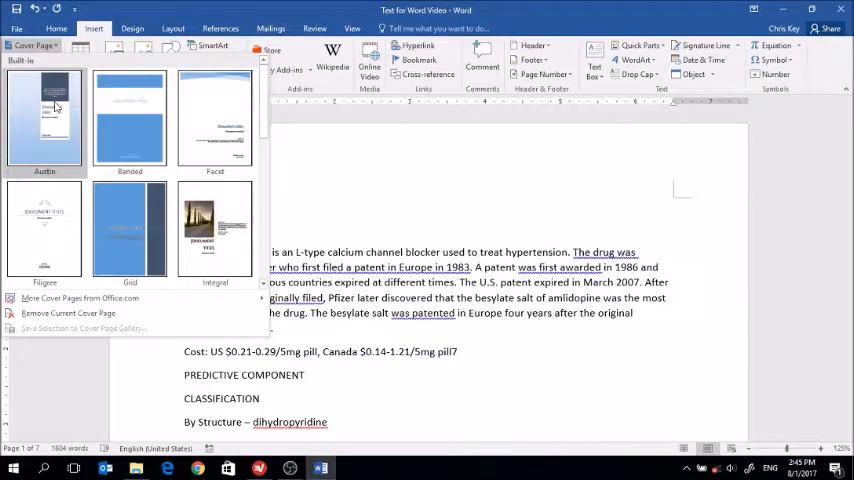
mouse_move(214, 120)
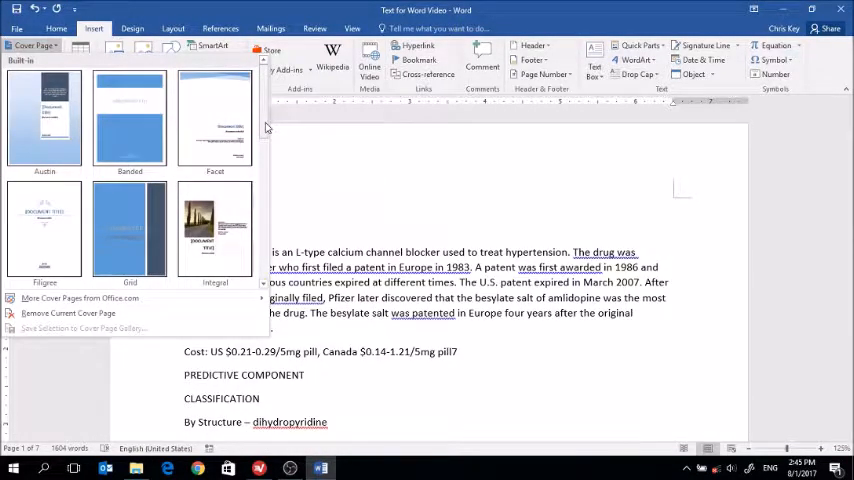
scroll(down, 3)
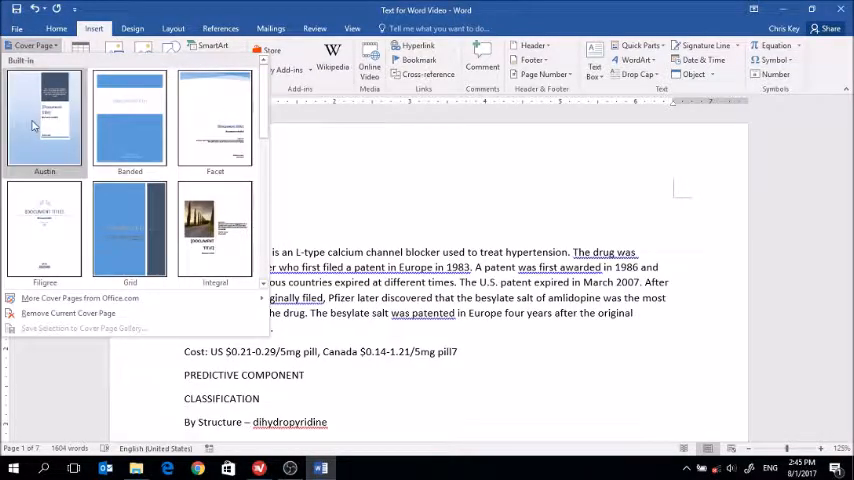
mouse_move(44, 120)
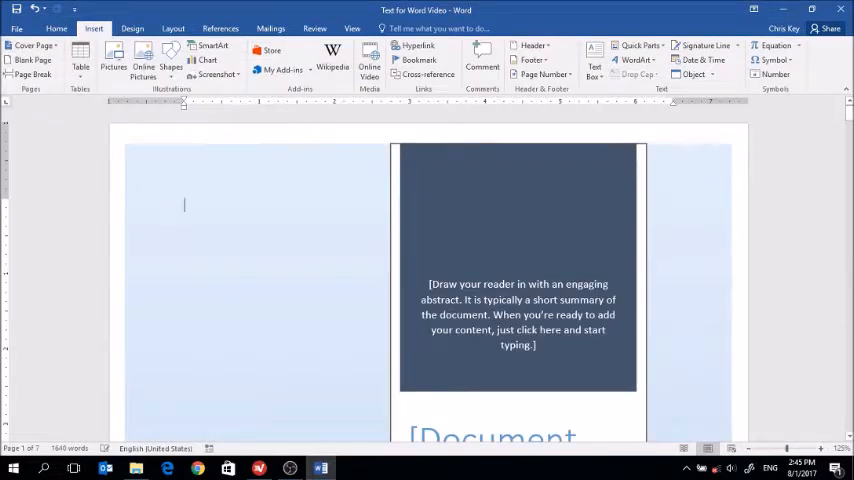
Insert a cover page design and fill its title placeholder with 'Amlodipine'.
scroll(down, 3)
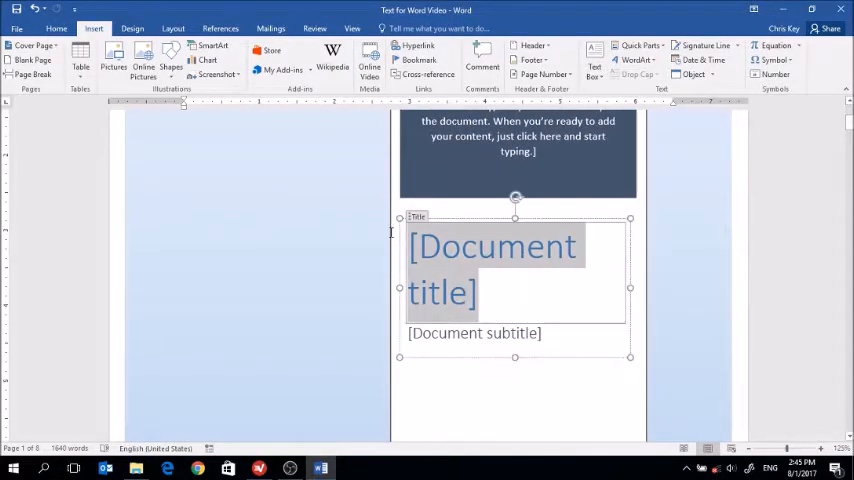
text(Am)
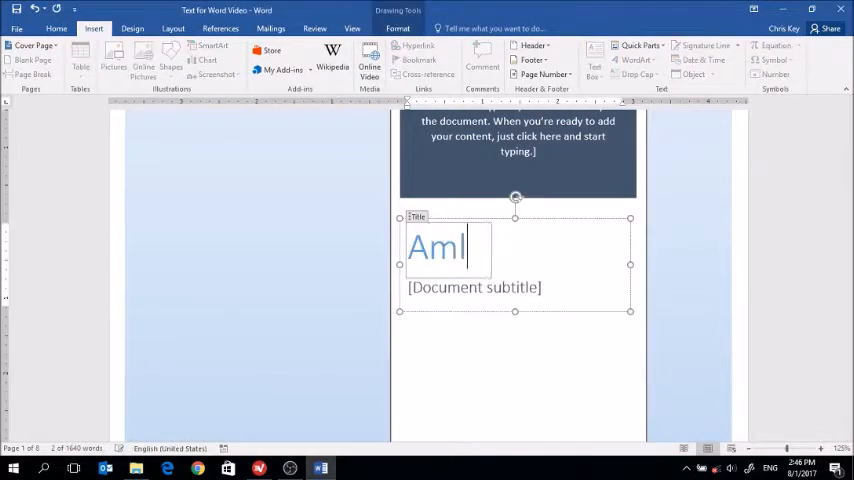
text(lodipine)
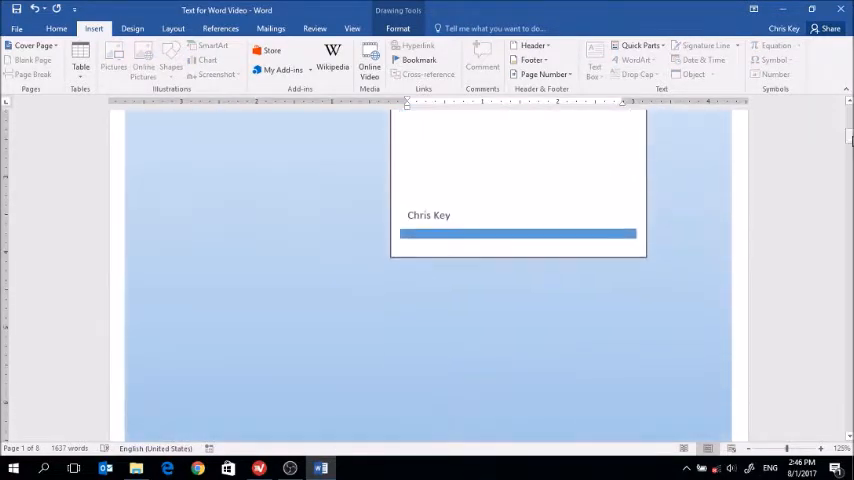
click(430, 216)
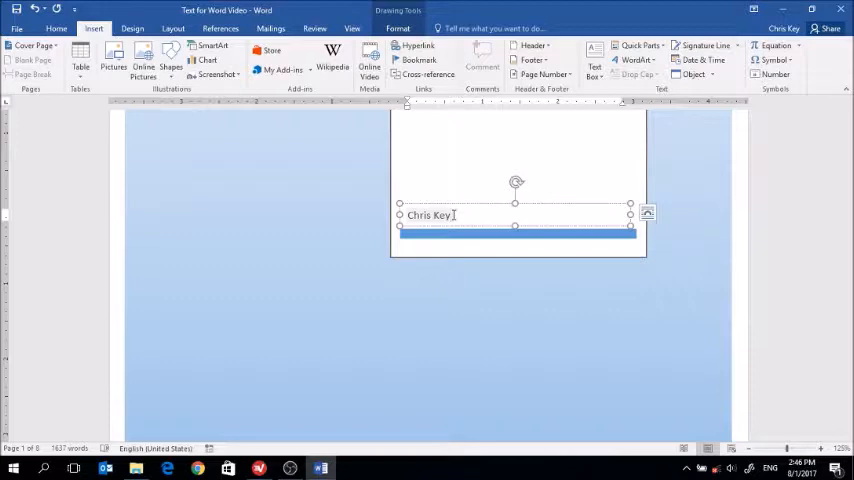
click(456, 214)
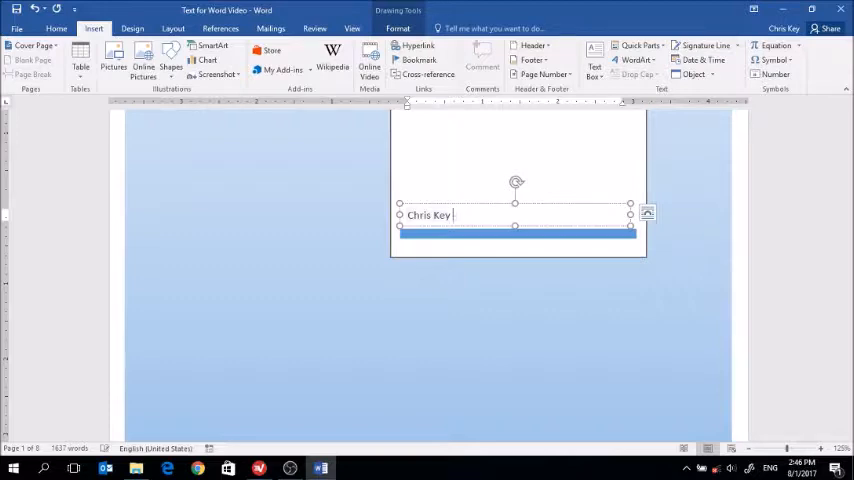
text(- Every)
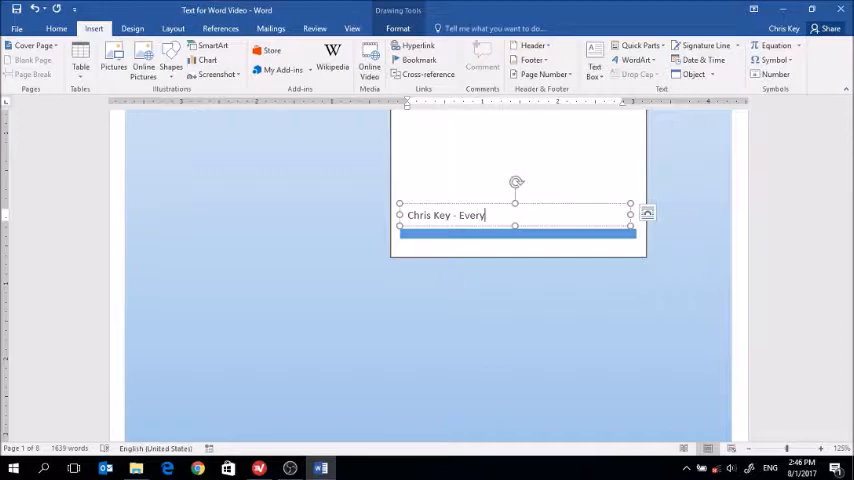
text(thing)
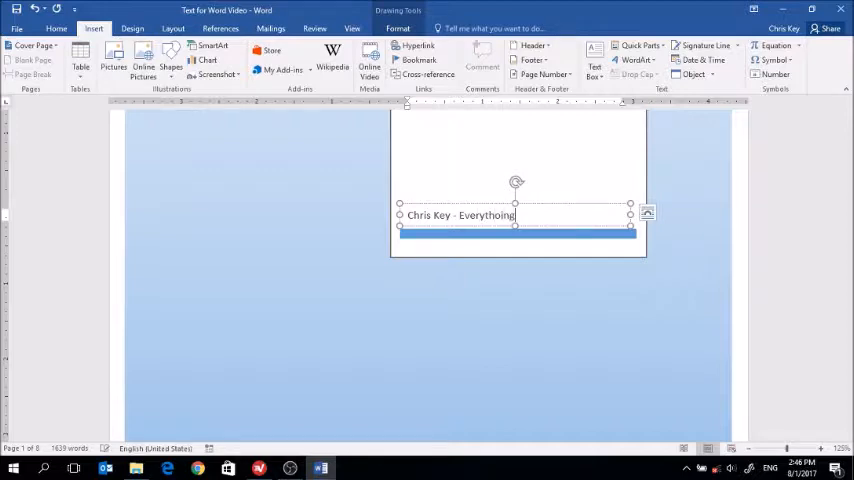
key(Backspace)
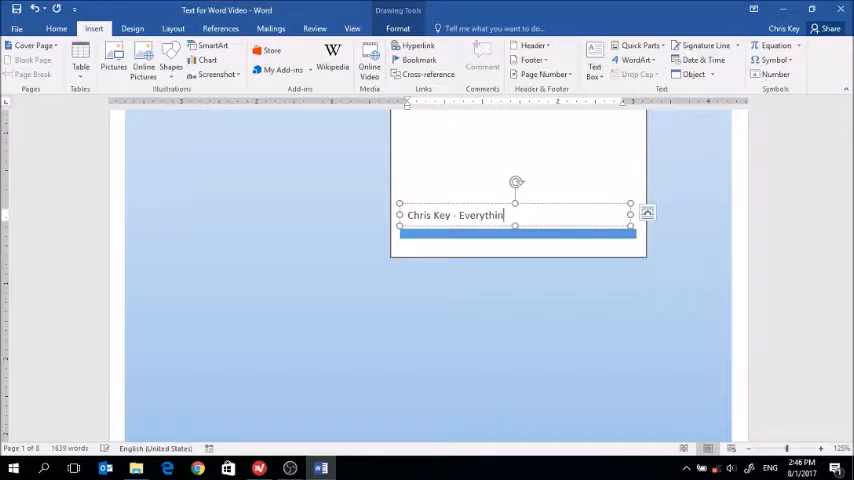
text(g)
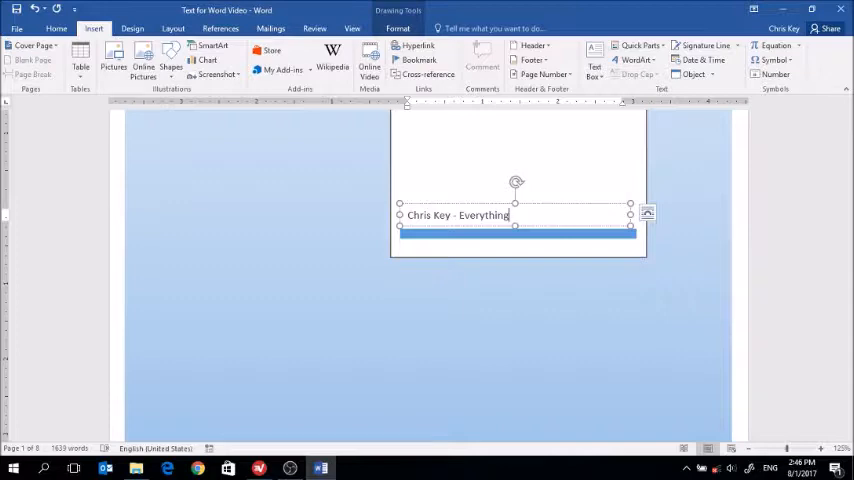
key(BackSpace)
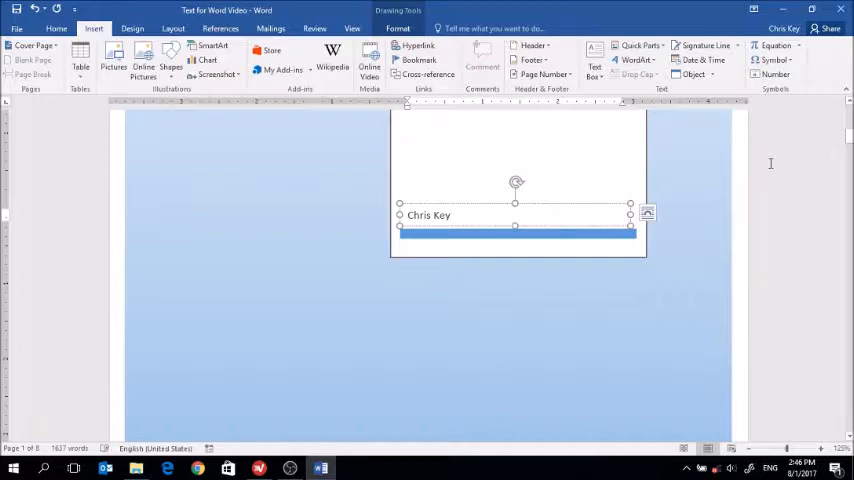
scroll(down, 3)
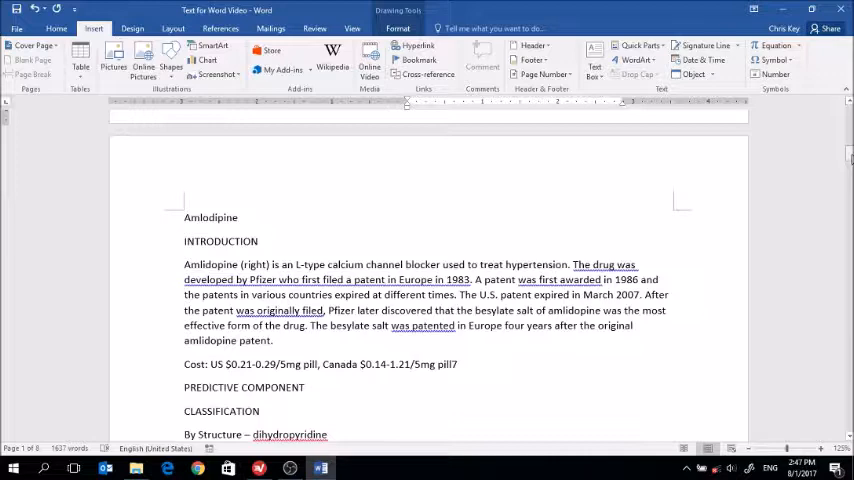
Select INTRODUCTION for heading styling from the Home formatting features.
click(30, 50)
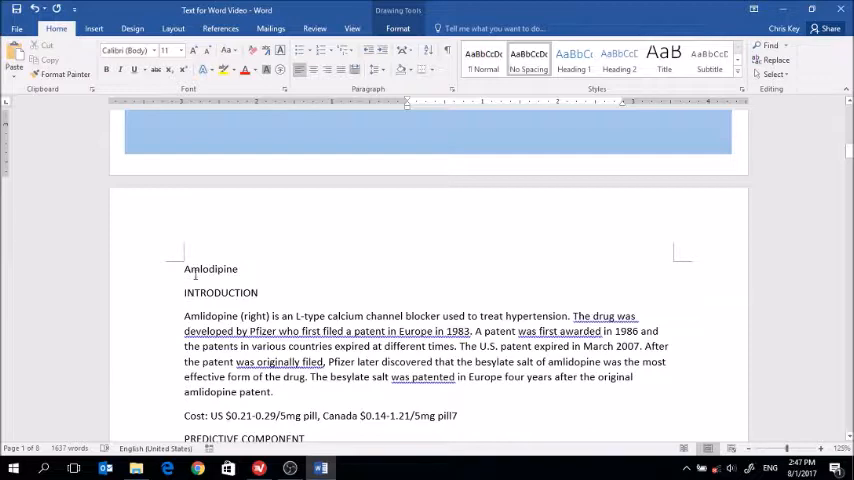
double_click(210, 268)
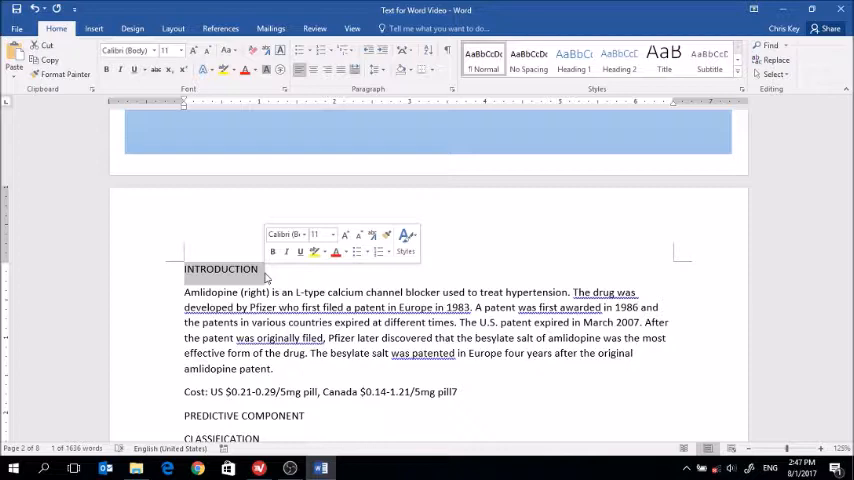
mouse_move(550, 152)
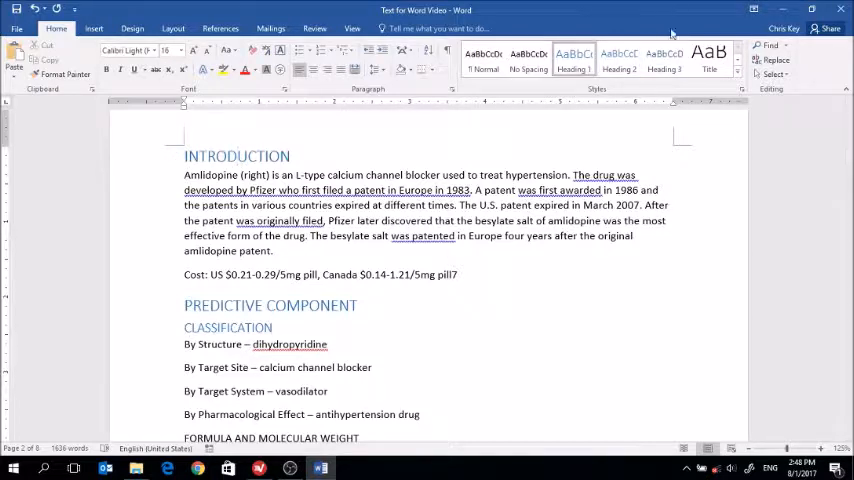
mouse_move(572, 62)
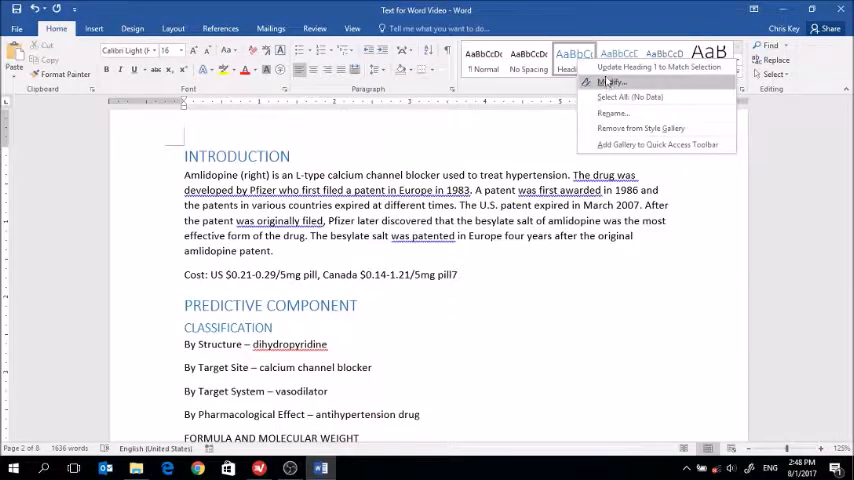
click(612, 80)
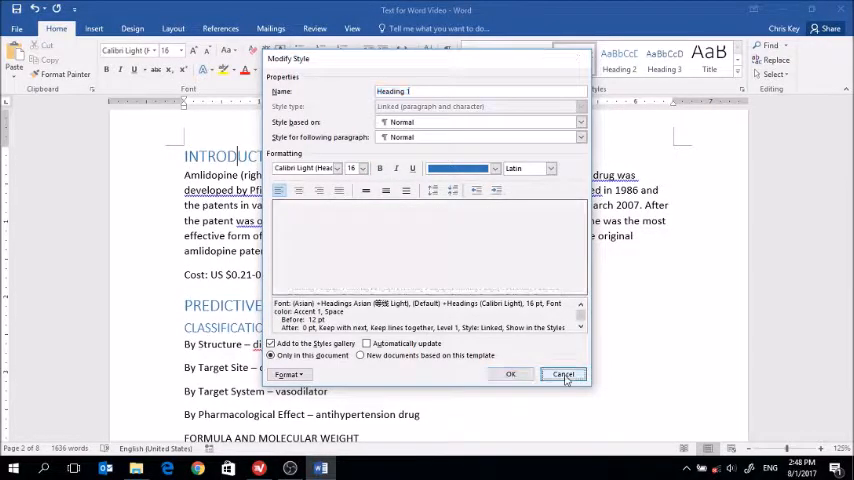
click(564, 374)
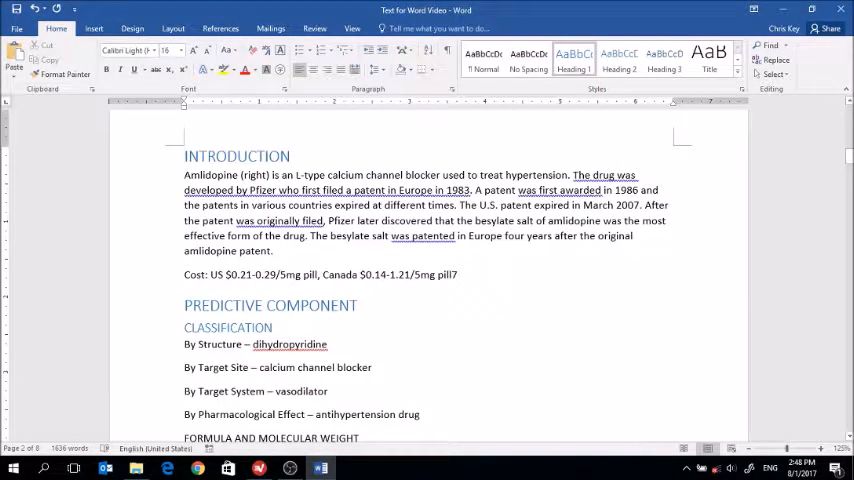
Select the Ionization Profile and Possible Metabolites titles for Heading 2 styling.
scroll(down, 3)
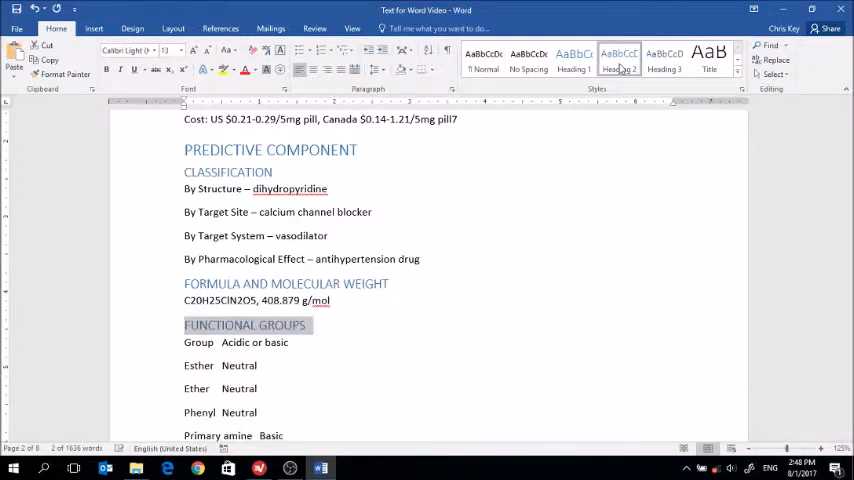
scroll(down, 3)
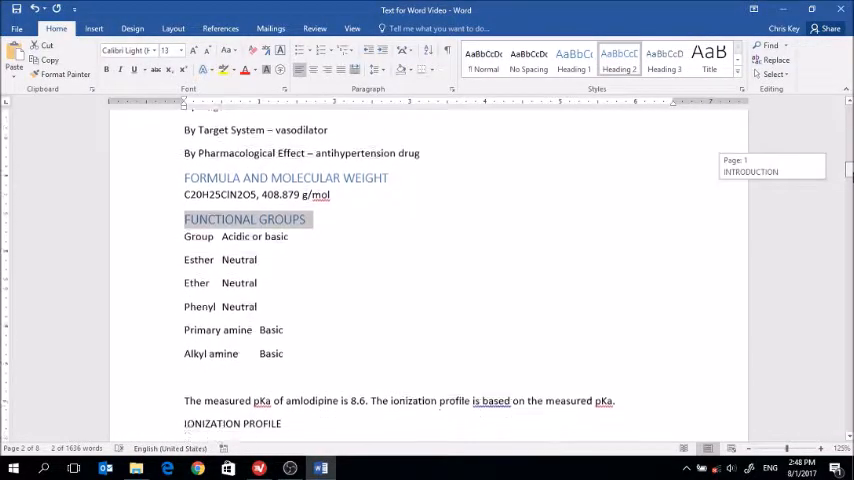
scroll(down, 3)
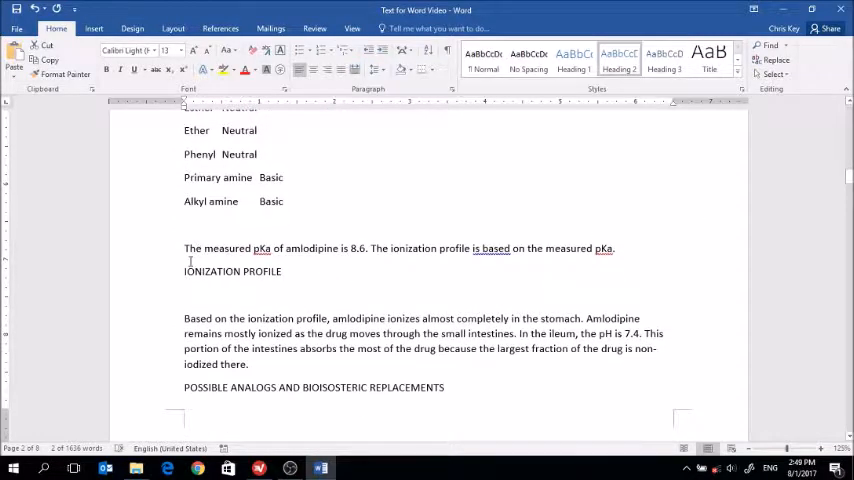
double_click(232, 272)
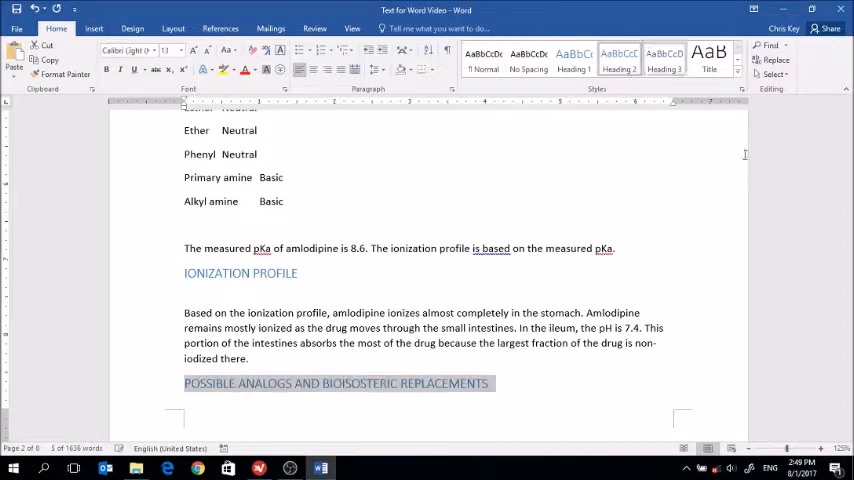
scroll(down, 3)
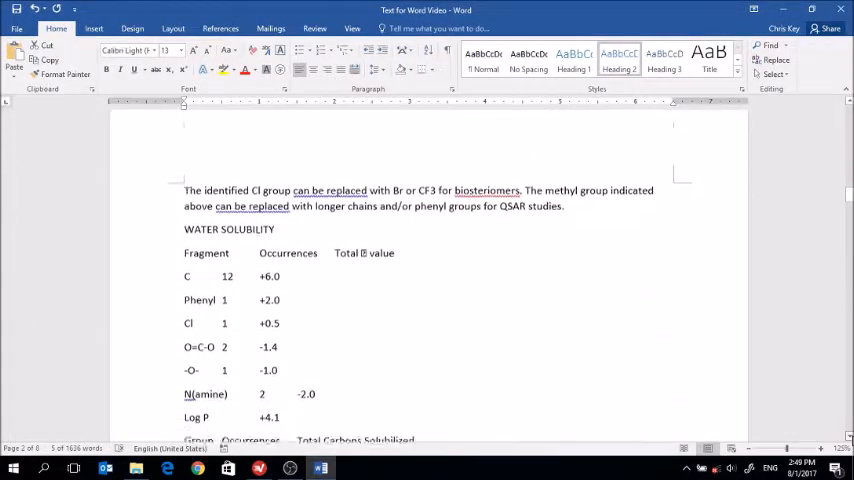
scroll(down, 3)
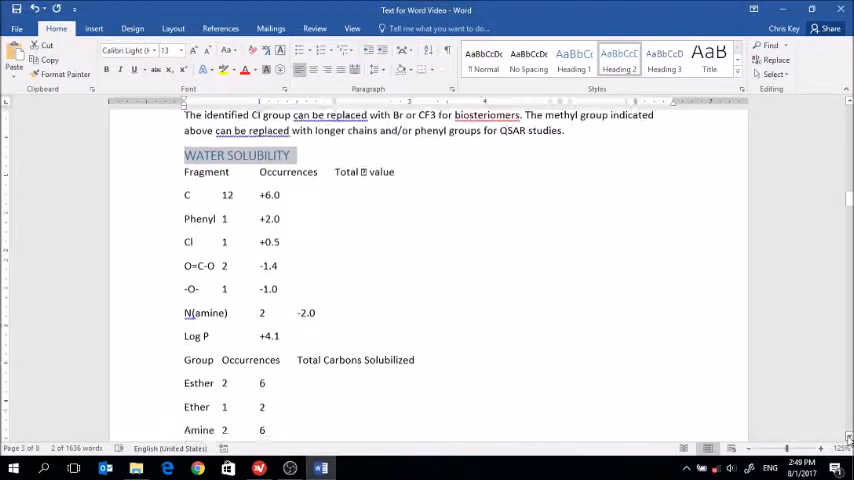
scroll(down, 3)
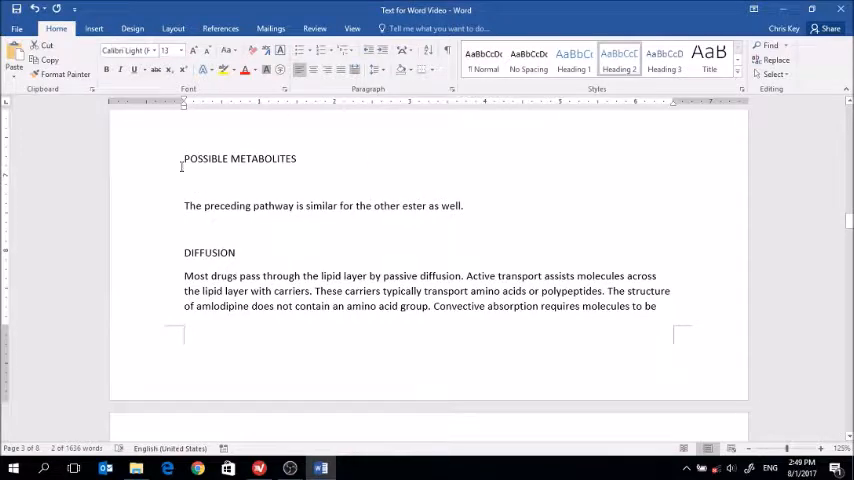
double_click(240, 160)
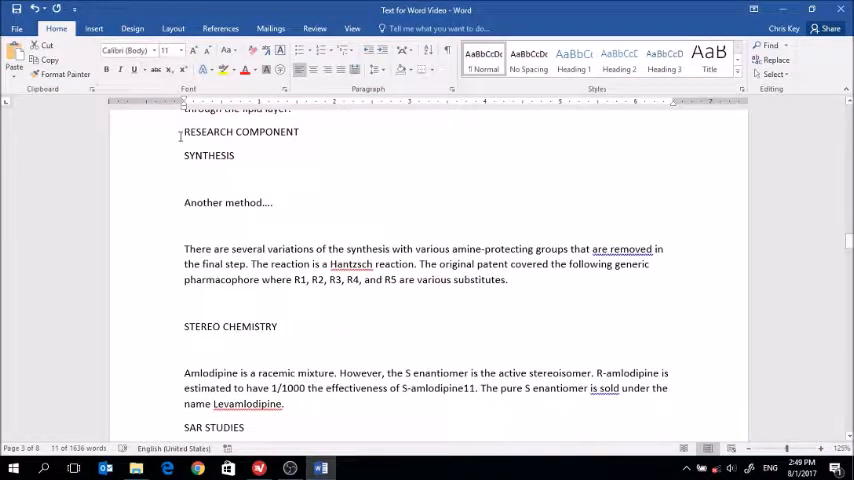
Select the Research Component title and move through Synthesis, Stereo Chemistry and SAR Studies.
click(572, 56)
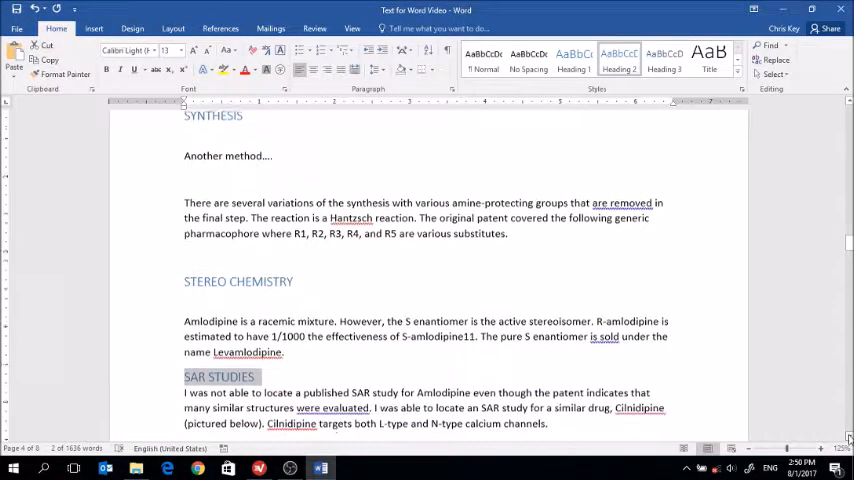
scroll(down, 3)
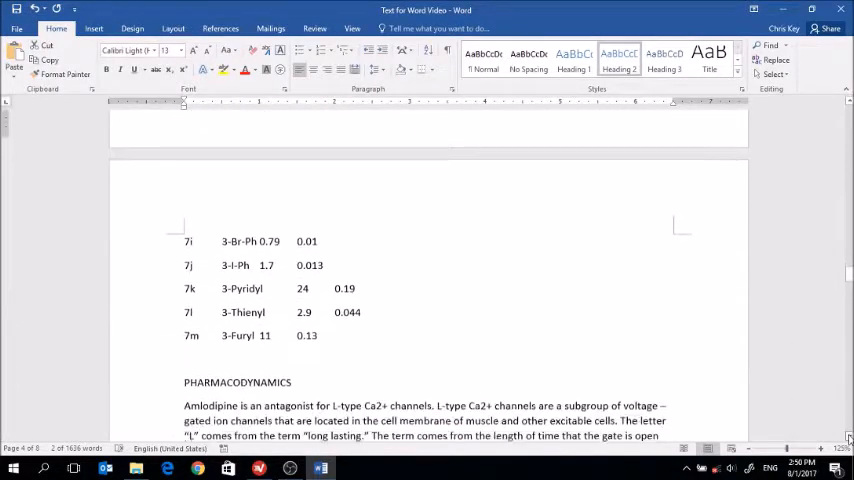
scroll(down, 3)
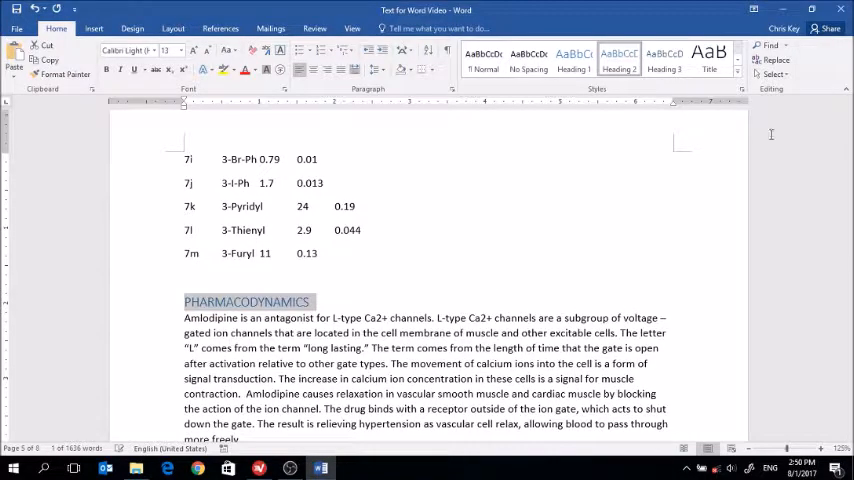
scroll(down, 3)
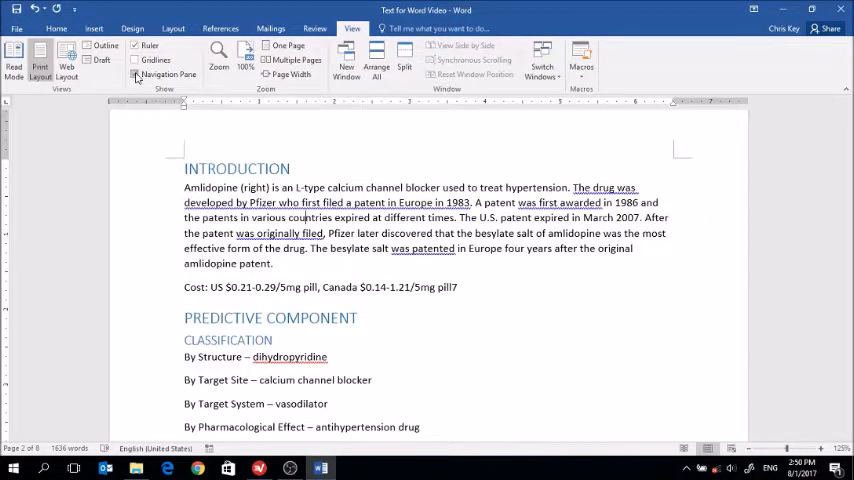
Show the headings outline and jump to Water Solubility, Ionization Profile and Stereo Chemistry.
click(136, 76)
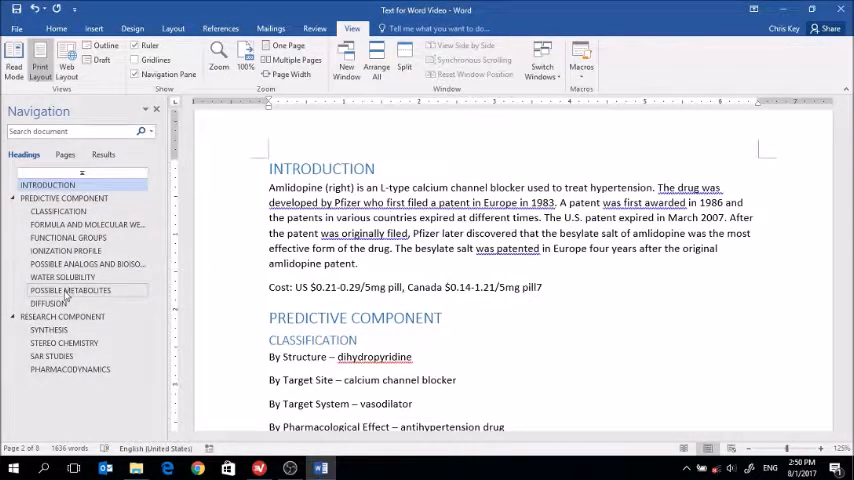
click(62, 276)
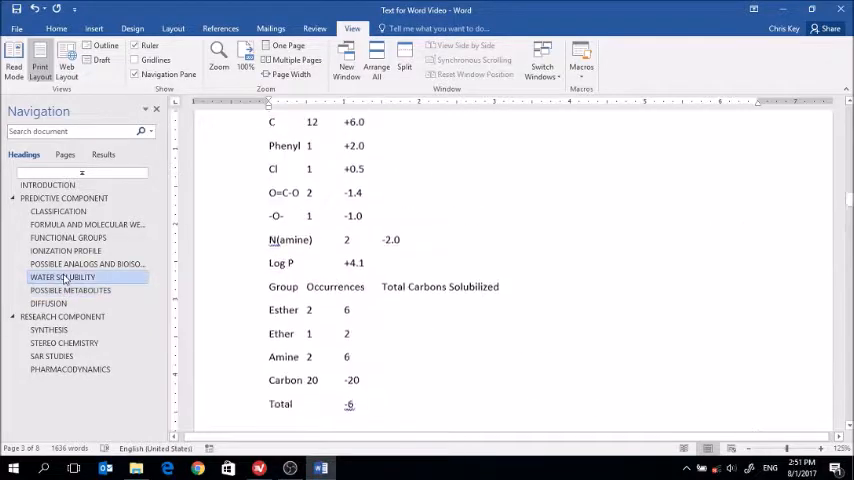
click(64, 252)
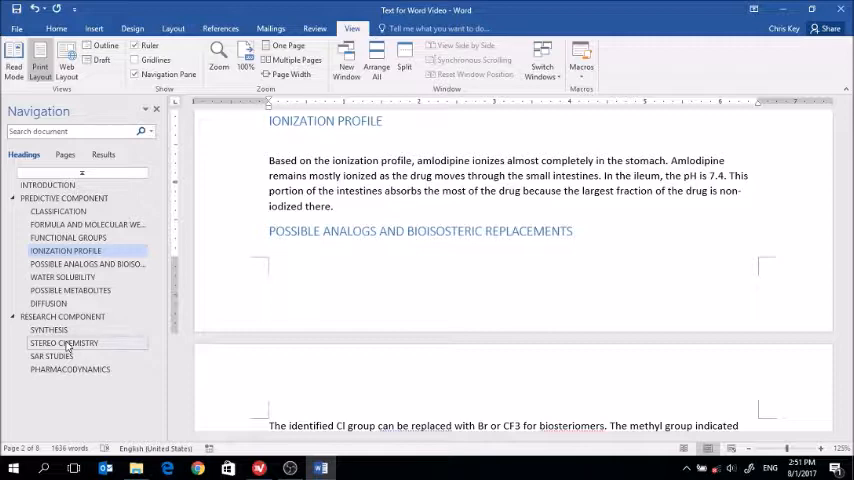
click(64, 344)
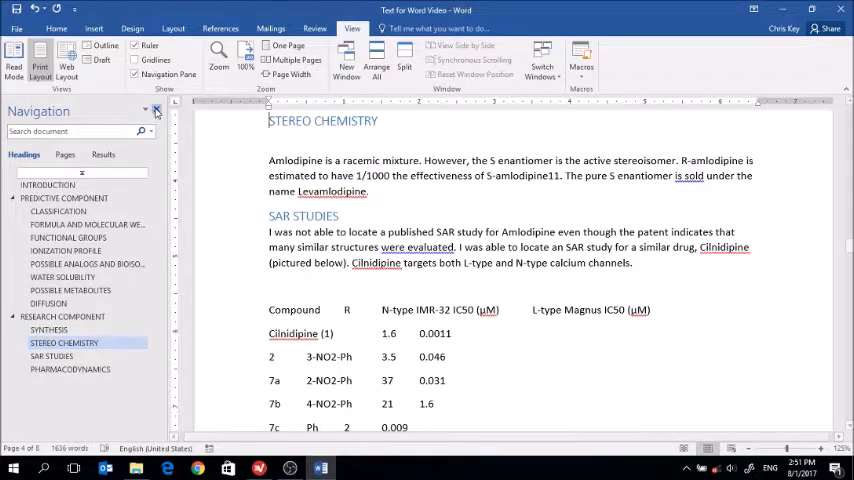
Hide the outline and place the insertion point at the document start for referencing.
click(156, 108)
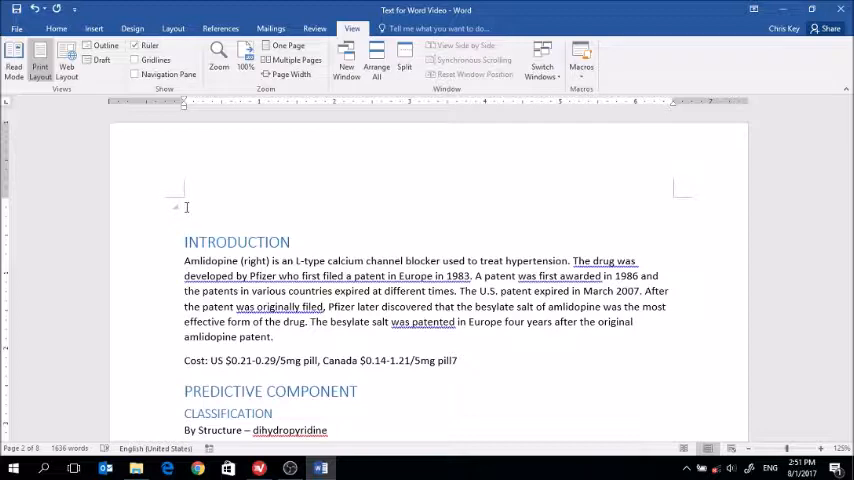
click(56, 28)
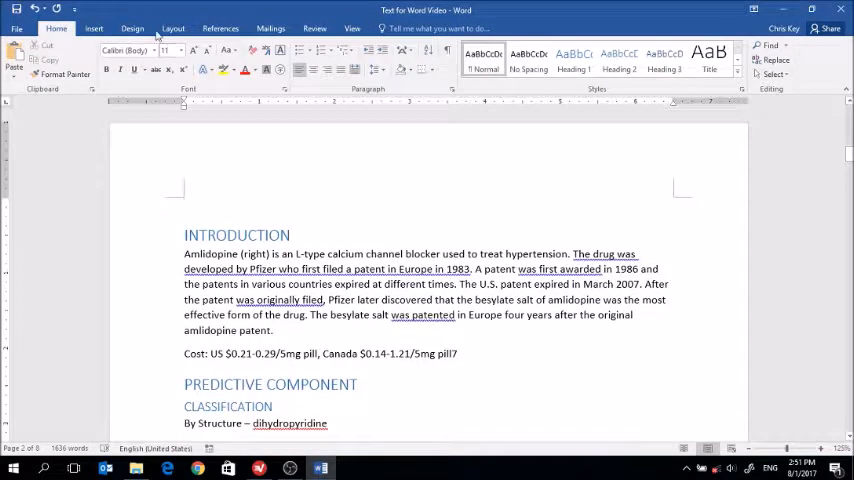
click(314, 28)
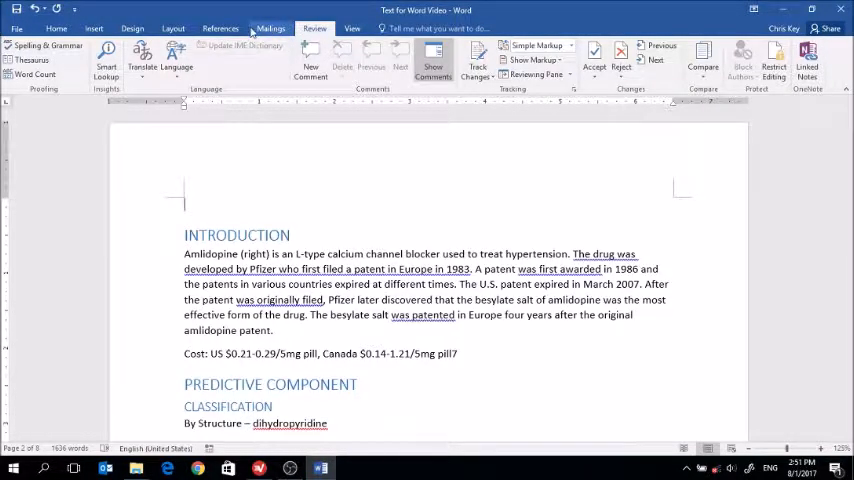
click(220, 28)
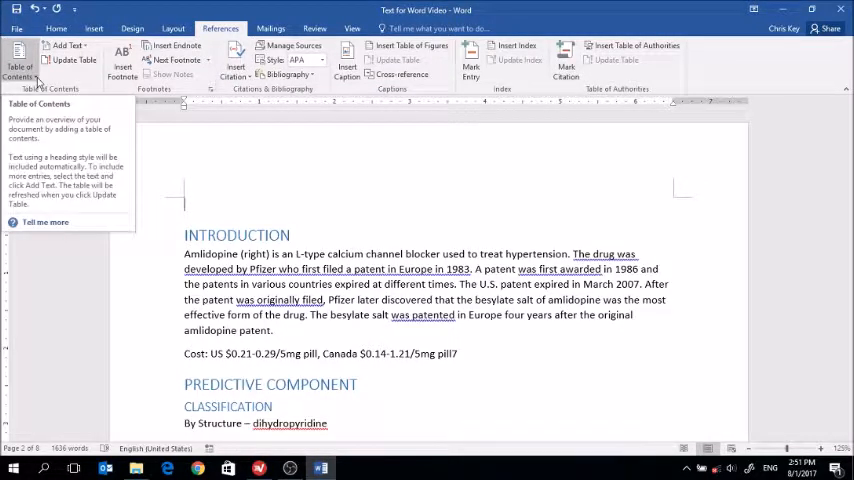
Insert an automatic table of contents and review its listed headings and page numbers.
click(20, 62)
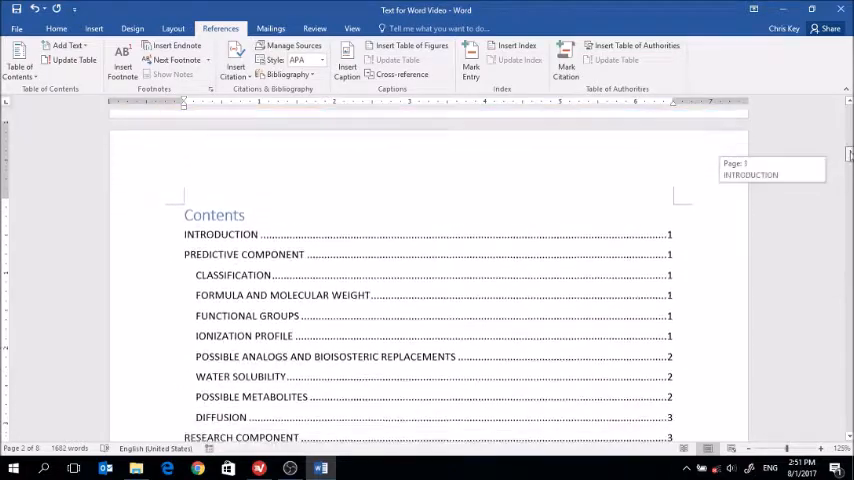
scroll(down, 3)
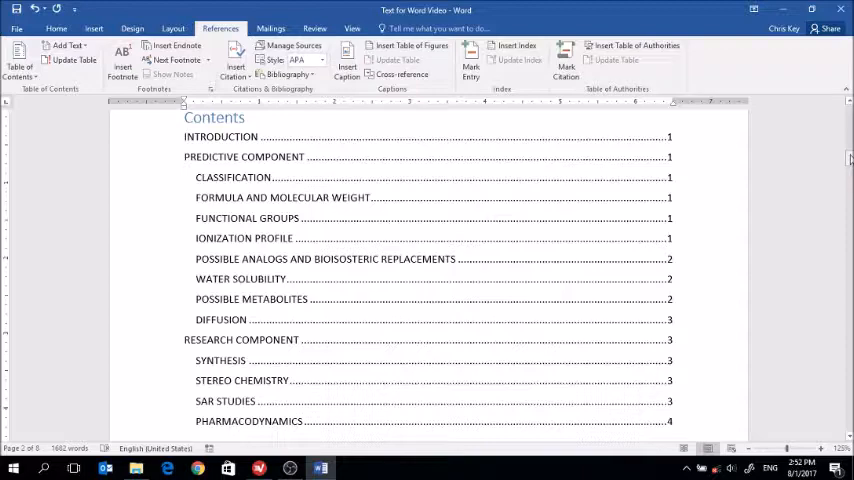
scroll(down, 3)
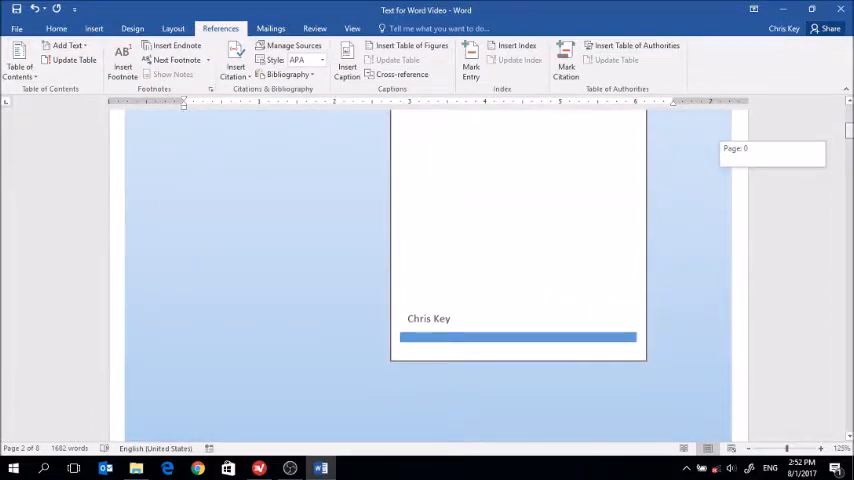
scroll(down, 3)
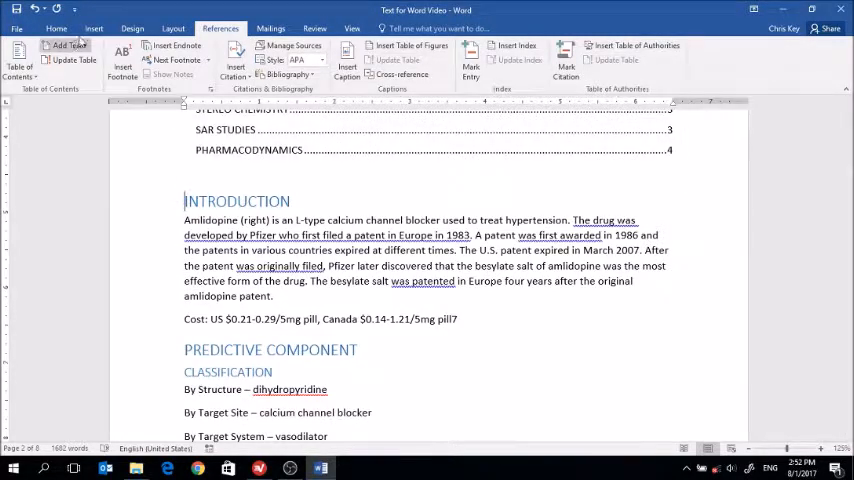
click(132, 28)
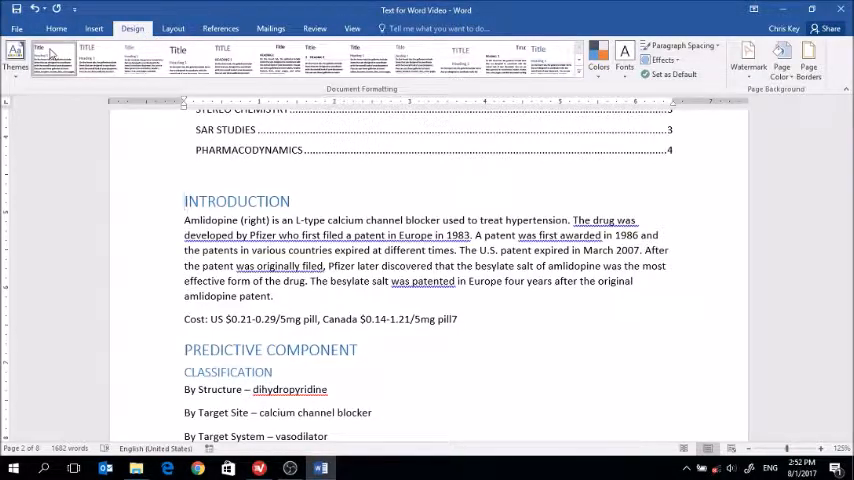
mouse_move(56, 56)
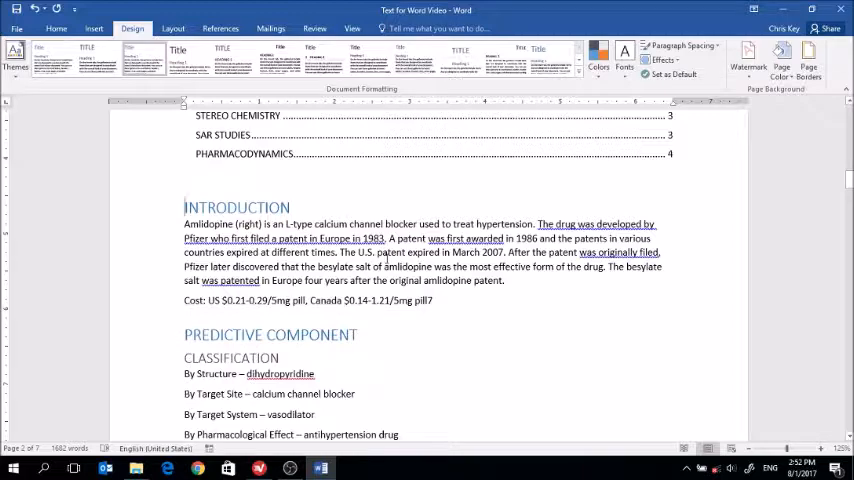
click(178, 56)
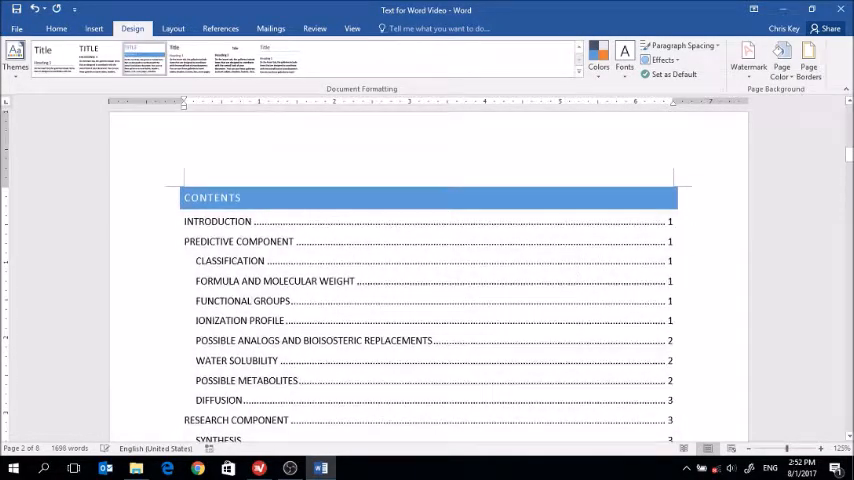
scroll(down, 3)
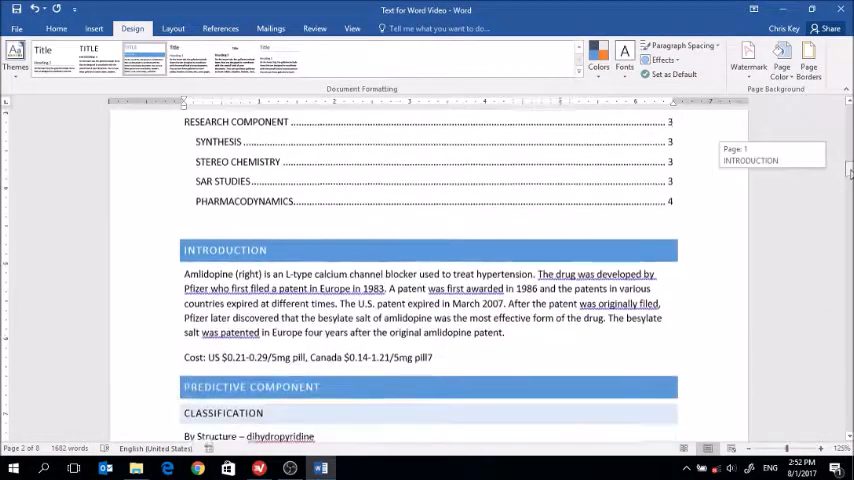
scroll(down, 3)
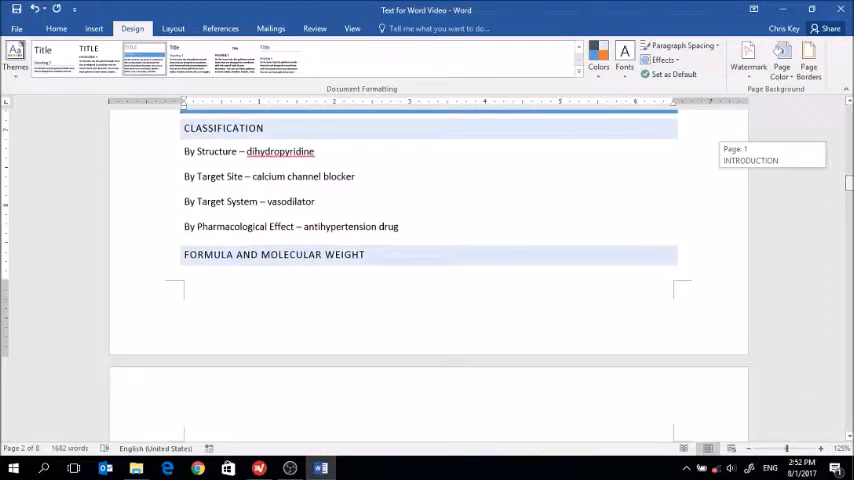
scroll(down, 3)
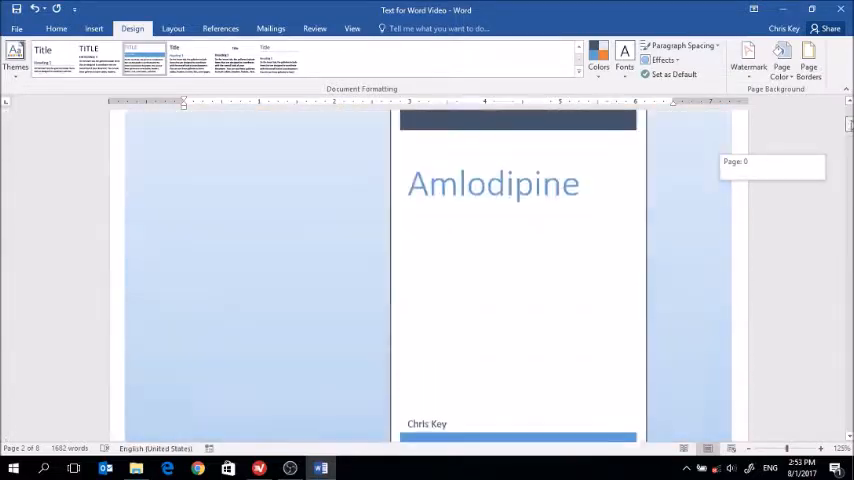
scroll(down, 3)
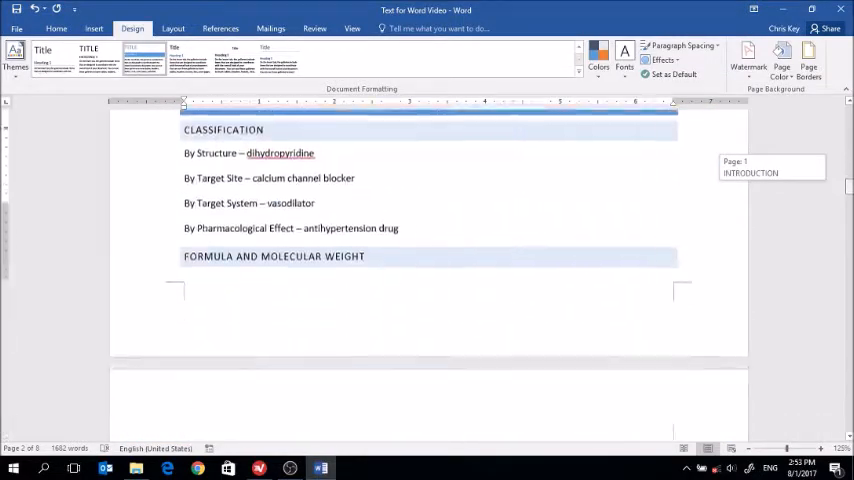
scroll(down, 3)
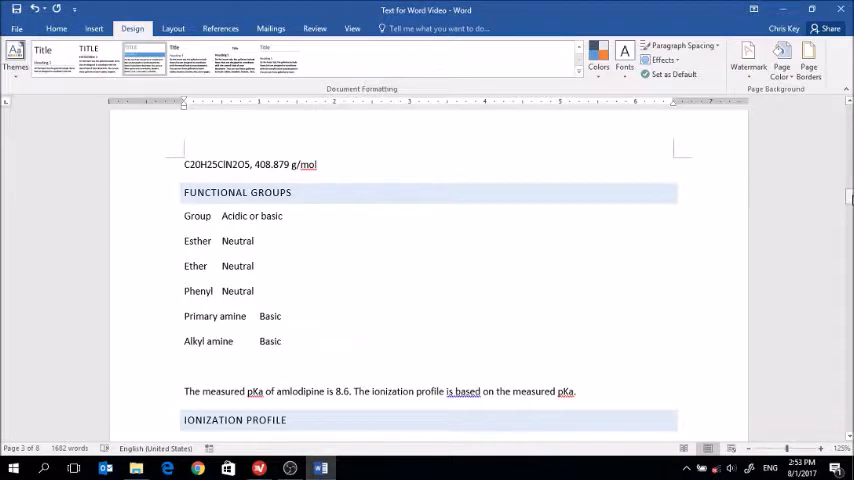
scroll(down, 3)
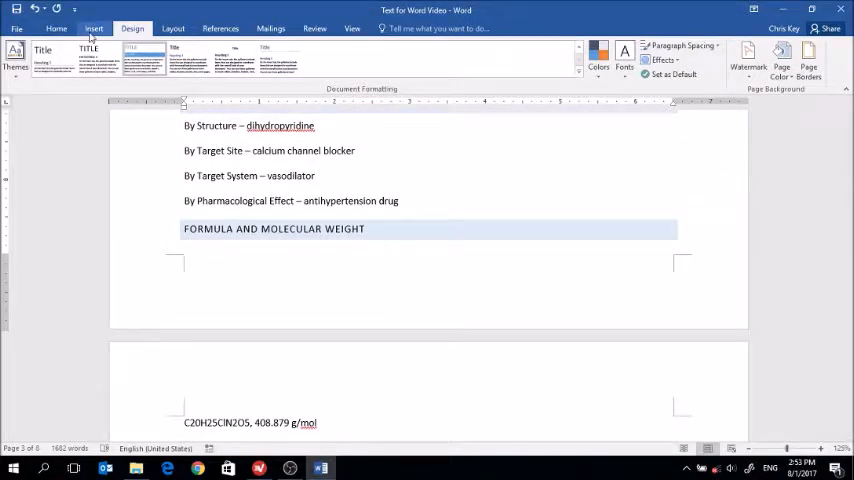
click(56, 28)
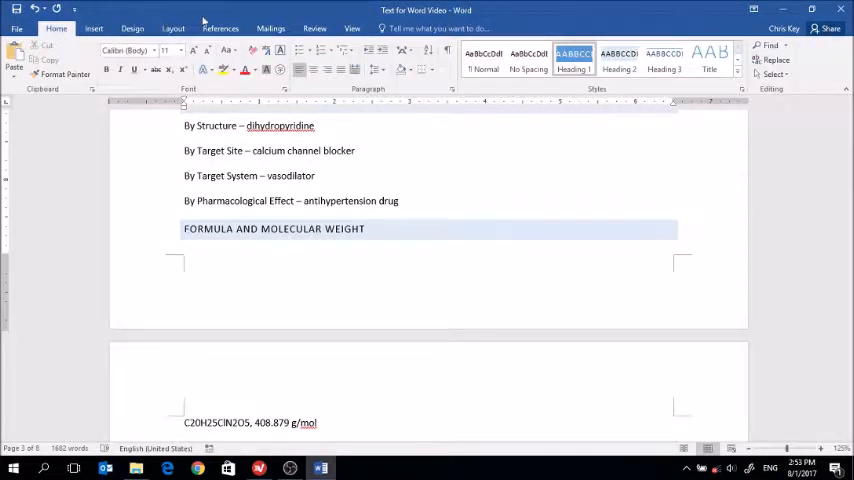
scroll(up, 3)
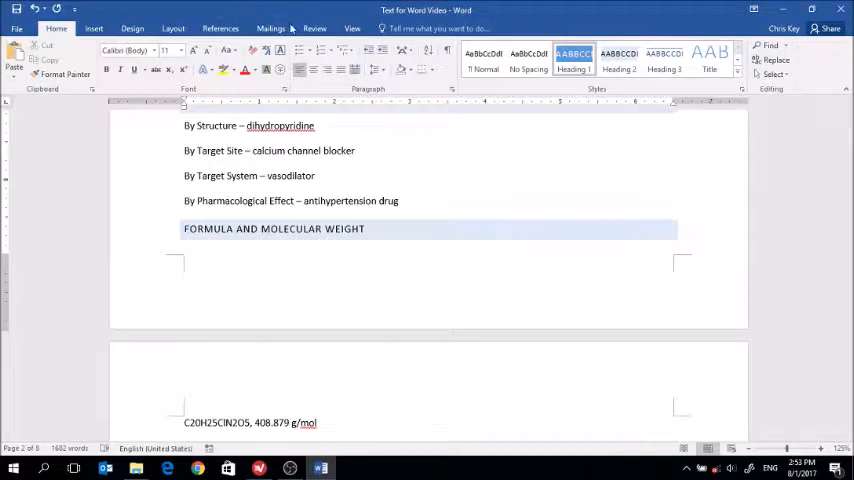
click(92, 28)
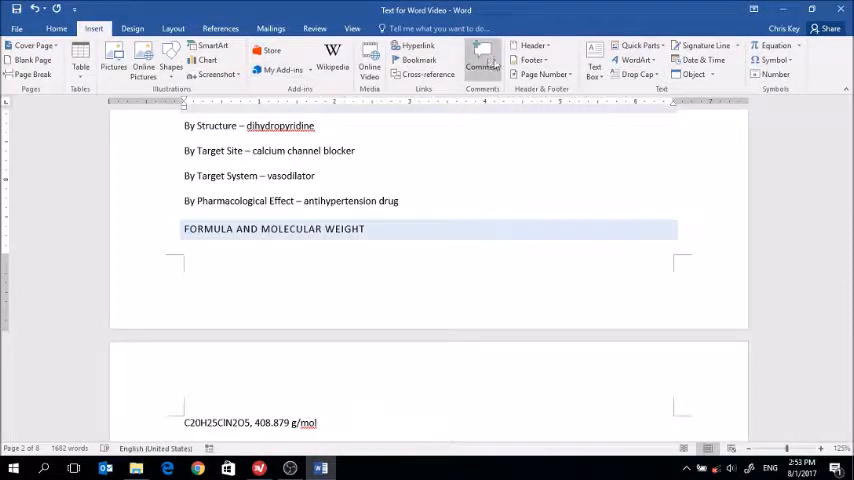
click(544, 74)
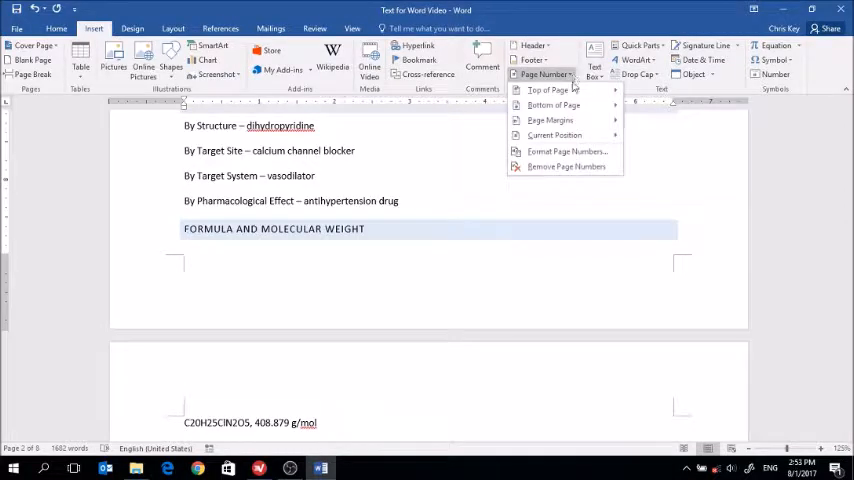
mouse_move(552, 104)
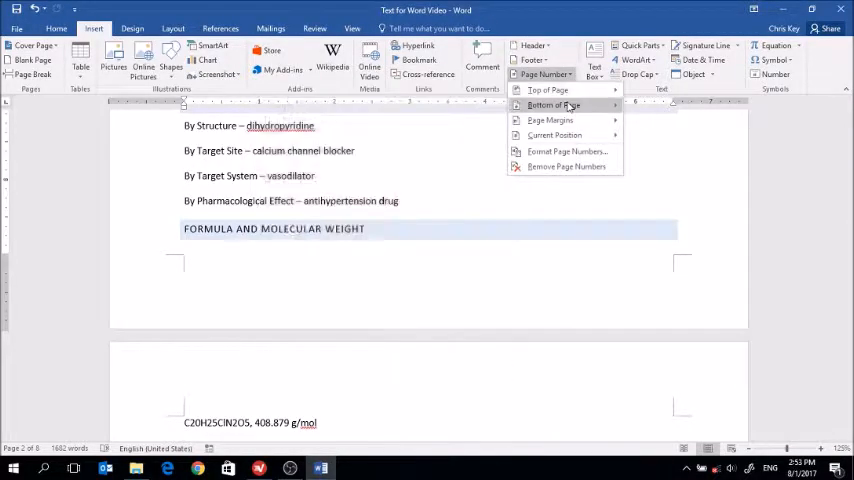
click(550, 104)
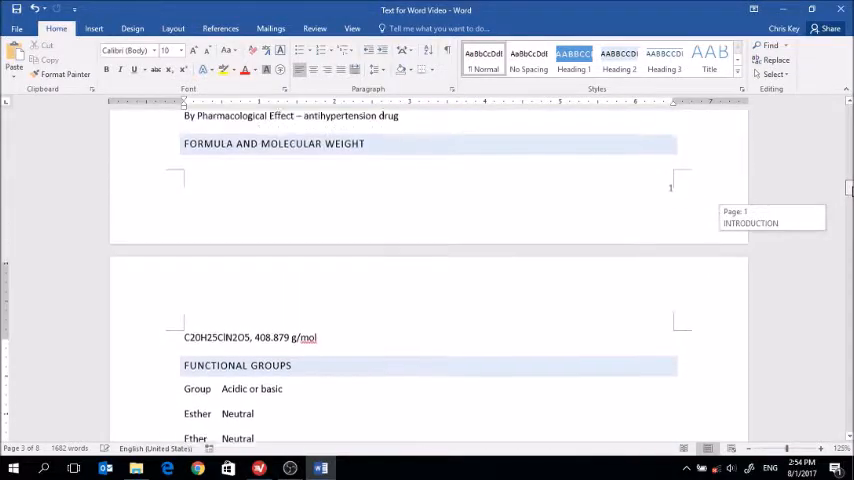
Subscript the atom counts in C20H25ClN2O5 and return to the introduction.
scroll(down, 3)
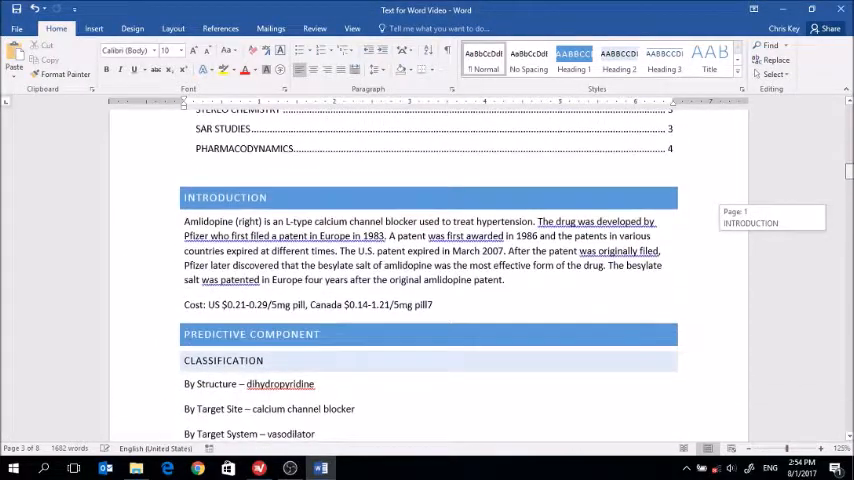
scroll(down, 3)
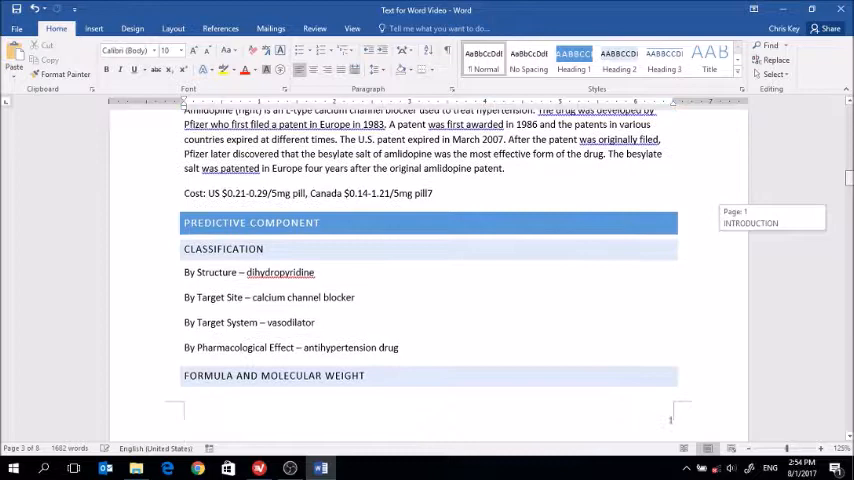
scroll(down, 3)
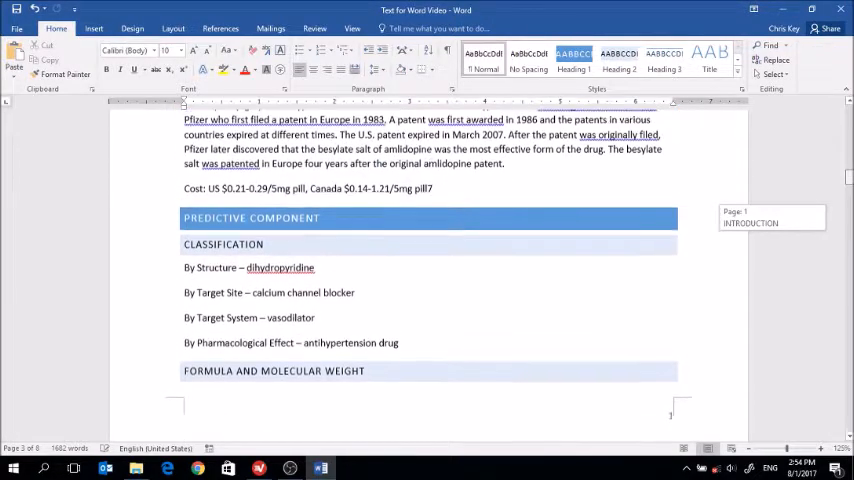
scroll(down, 3)
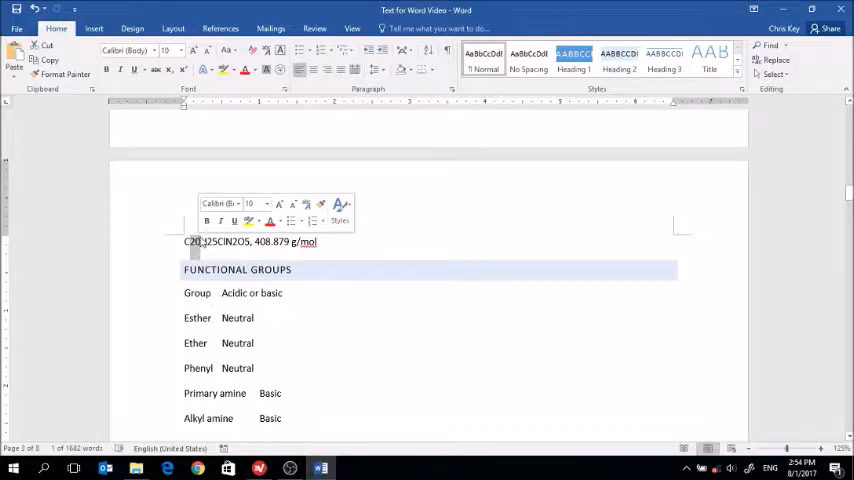
click(168, 68)
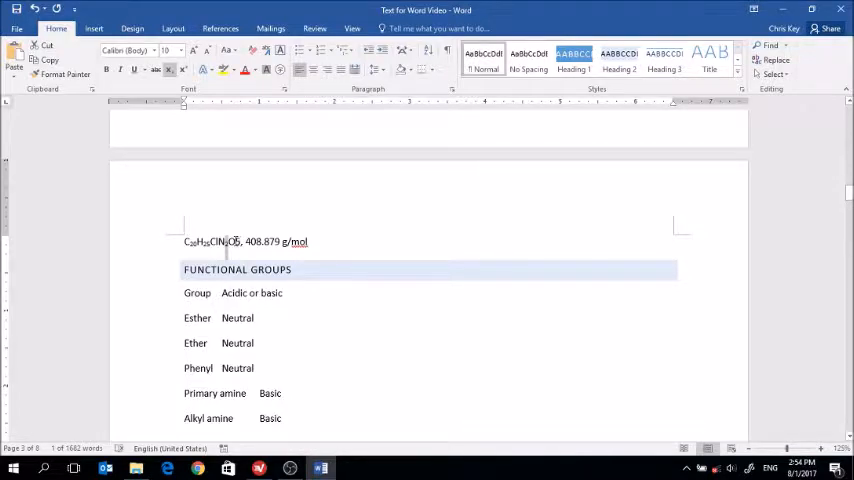
mouse_move(230, 232)
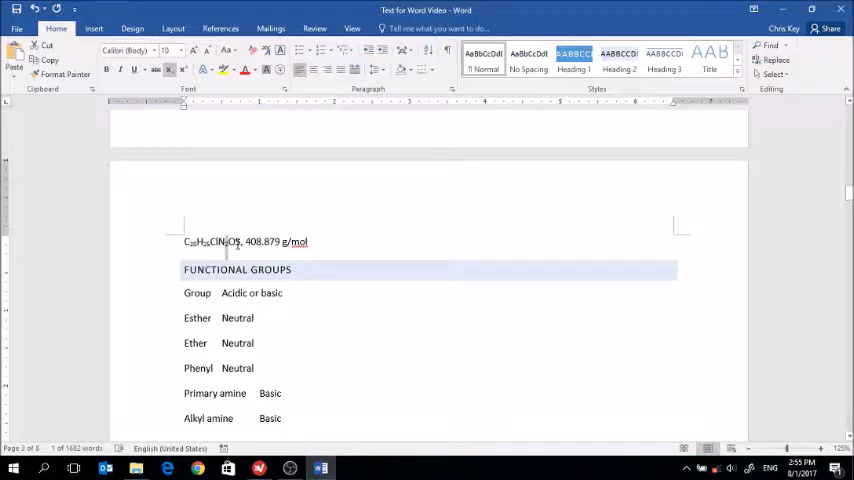
click(236, 246)
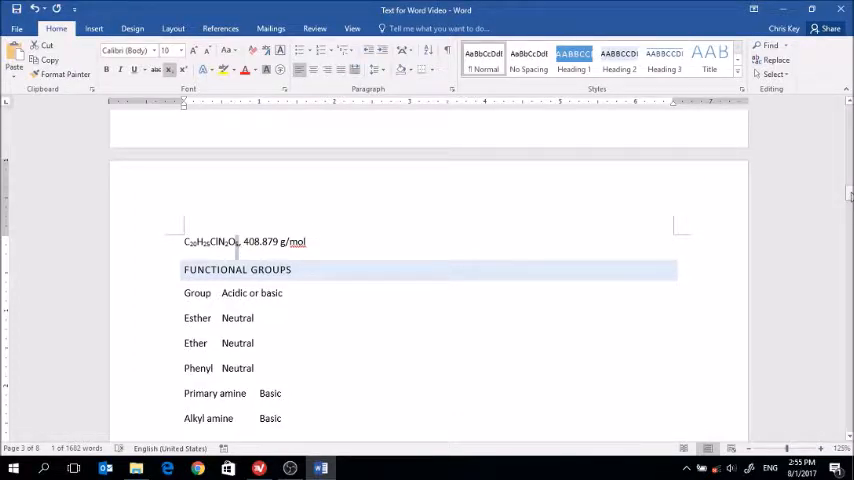
scroll(down, 3)
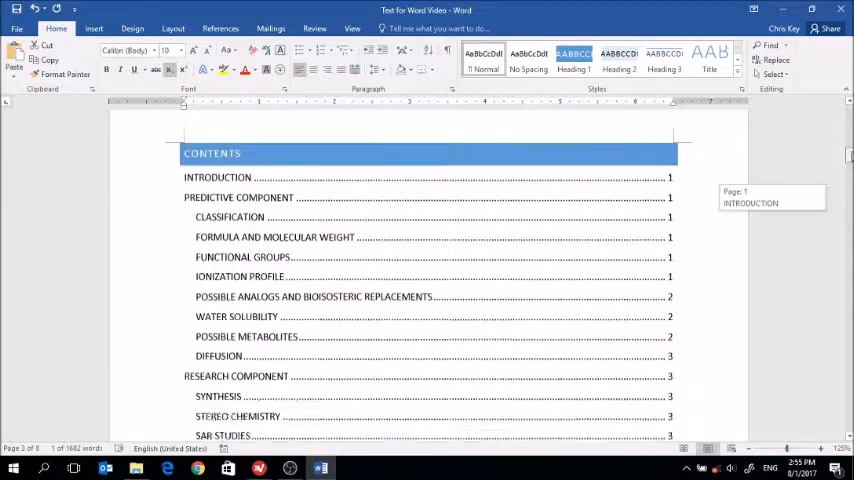
scroll(down, 3)
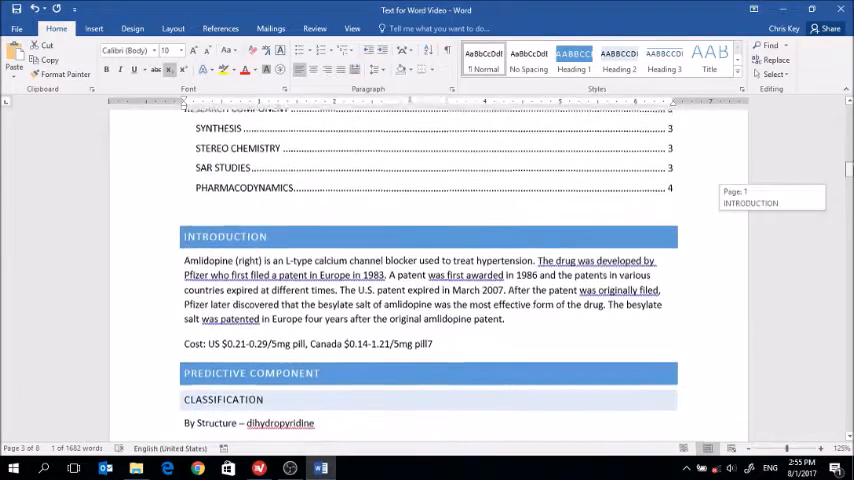
scroll(down, 3)
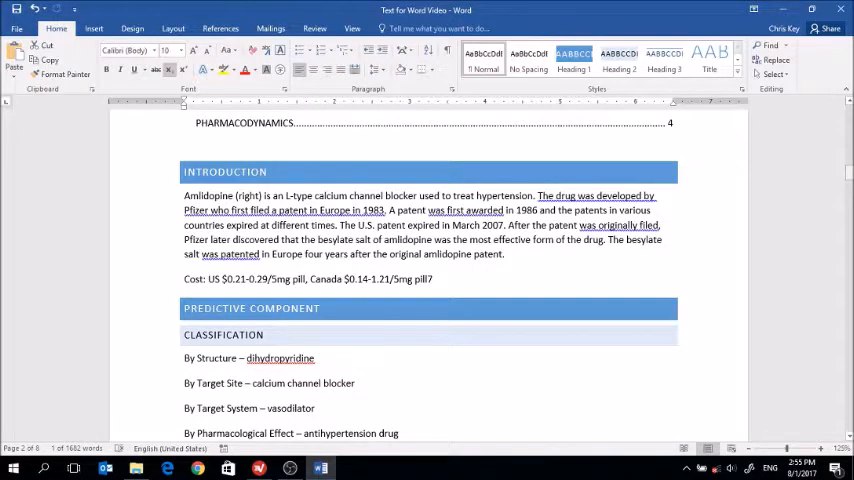
mouse_move(484, 180)
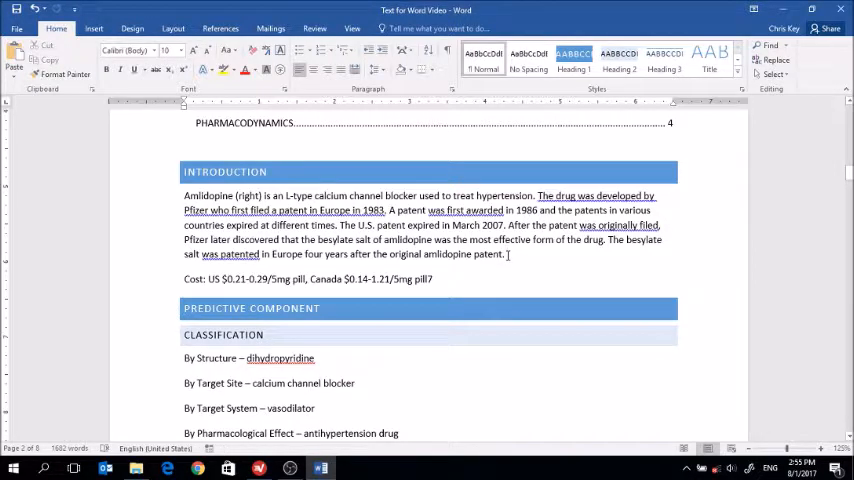
Insert the Amlodipine sketch PNG from the Drug Research Project folder.
click(92, 28)
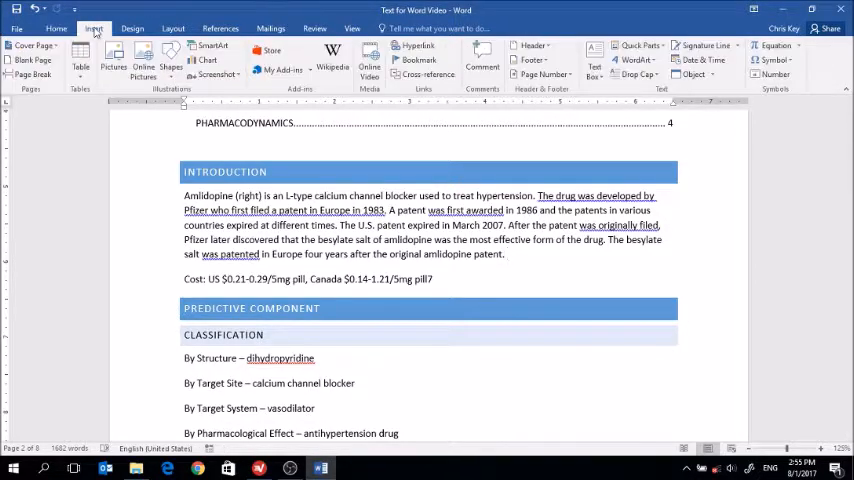
click(114, 60)
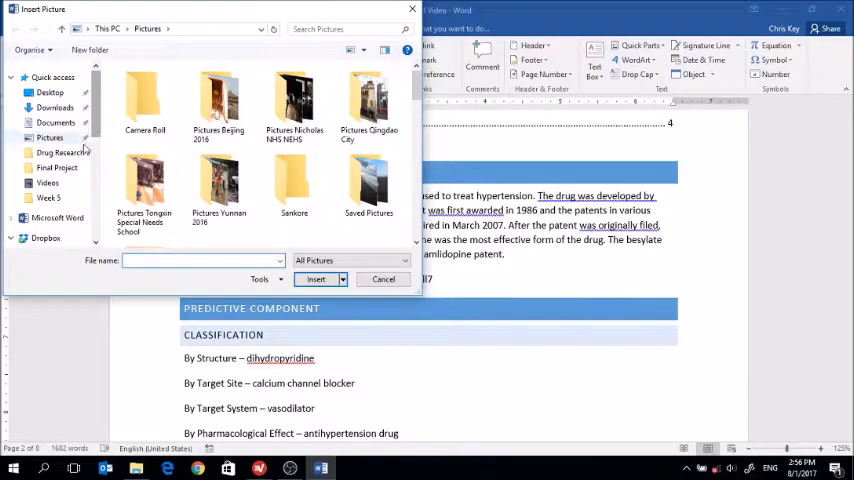
click(64, 152)
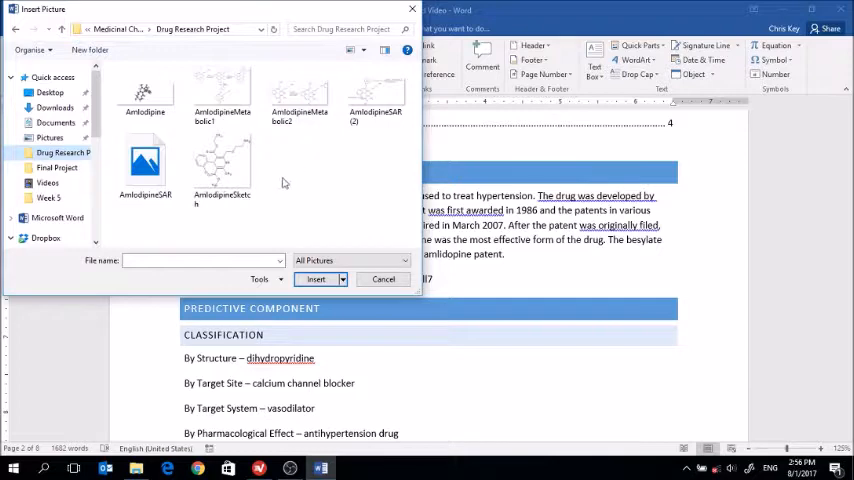
mouse_move(258, 192)
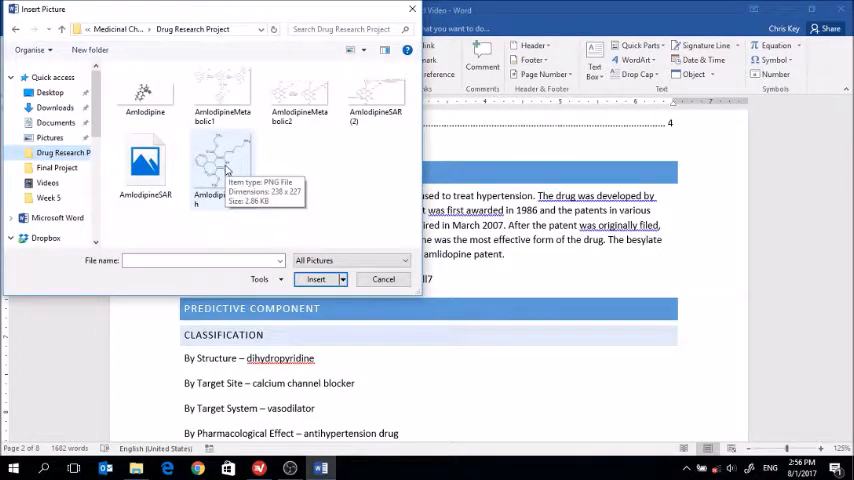
click(316, 280)
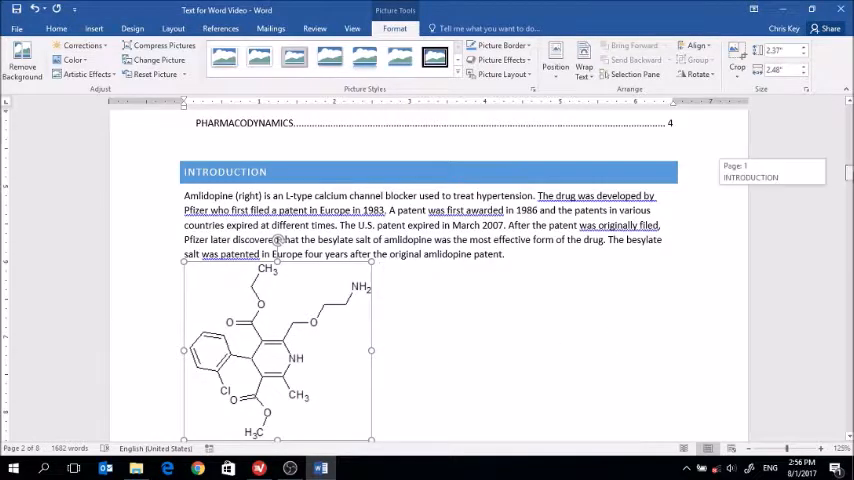
Give the structure image Square wrapping beside the Introduction paragraph.
scroll(down, 3)
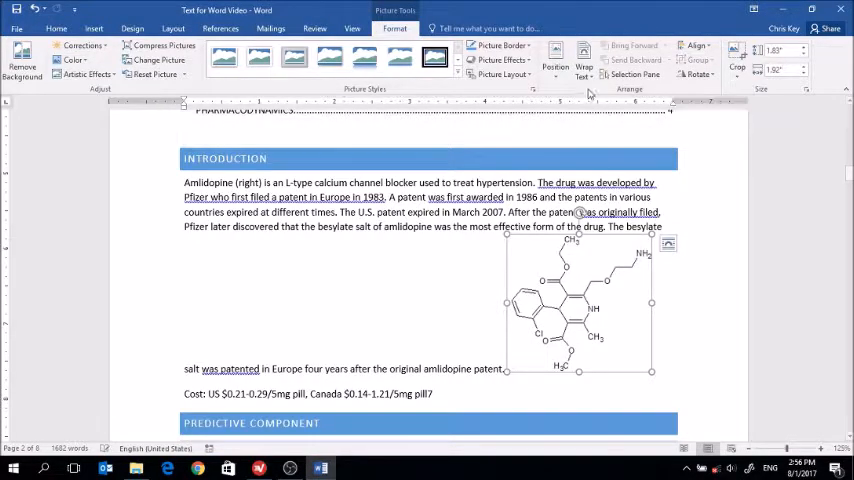
click(584, 52)
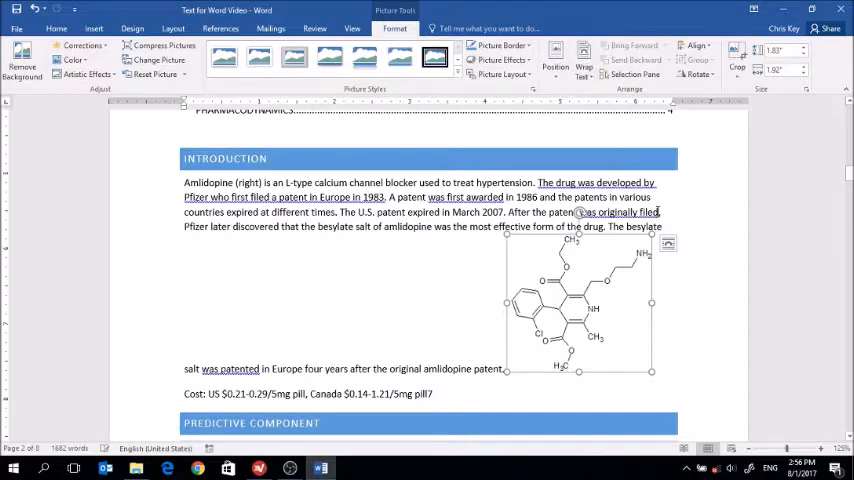
mouse_move(668, 244)
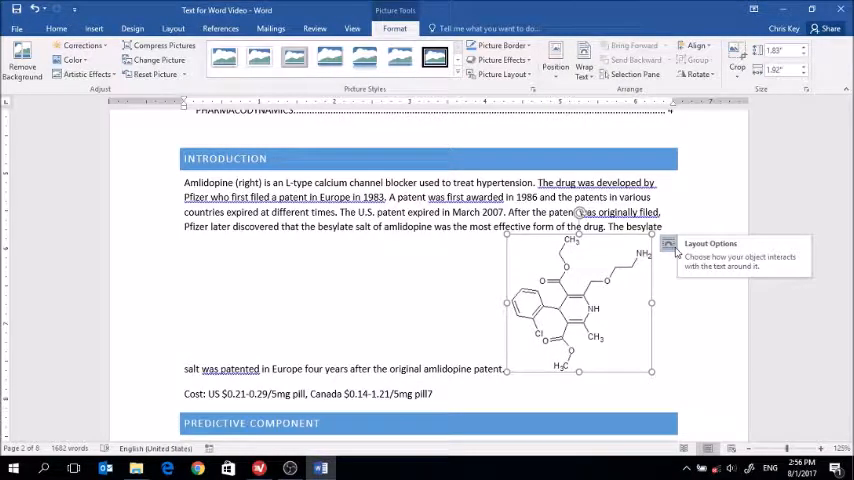
click(668, 246)
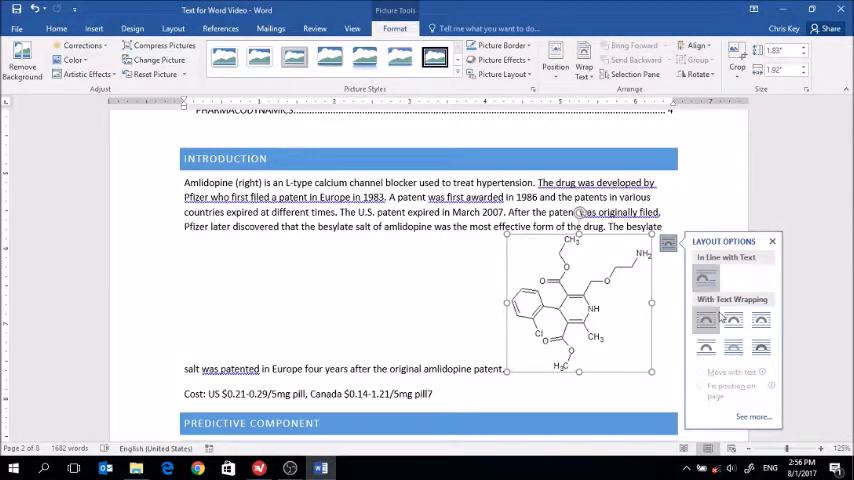
mouse_move(704, 320)
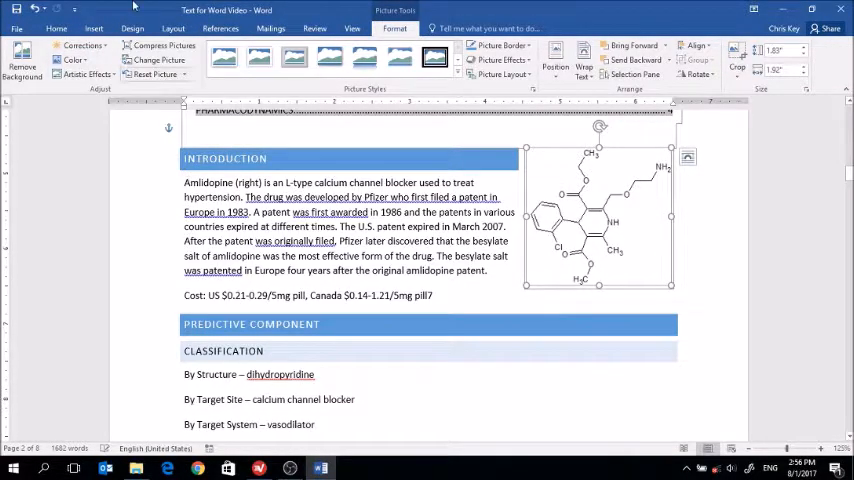
click(56, 28)
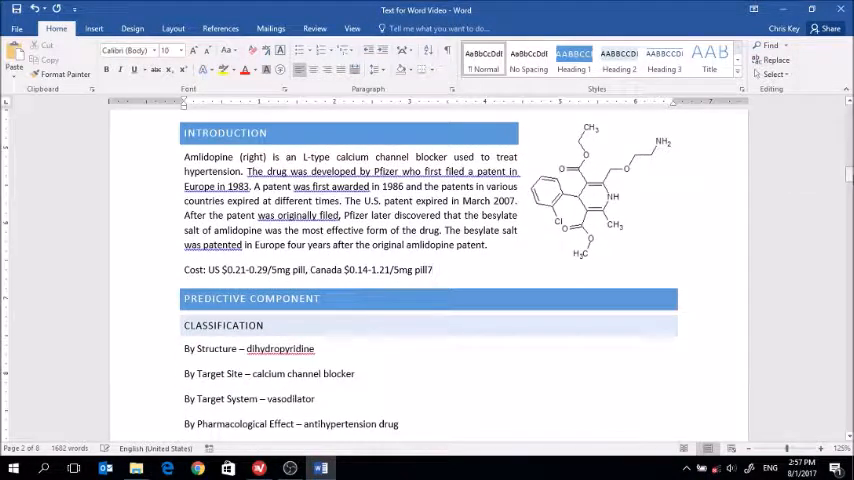
Insert a text box beneath the structure image and bring up its shape formatting settings.
click(432, 270)
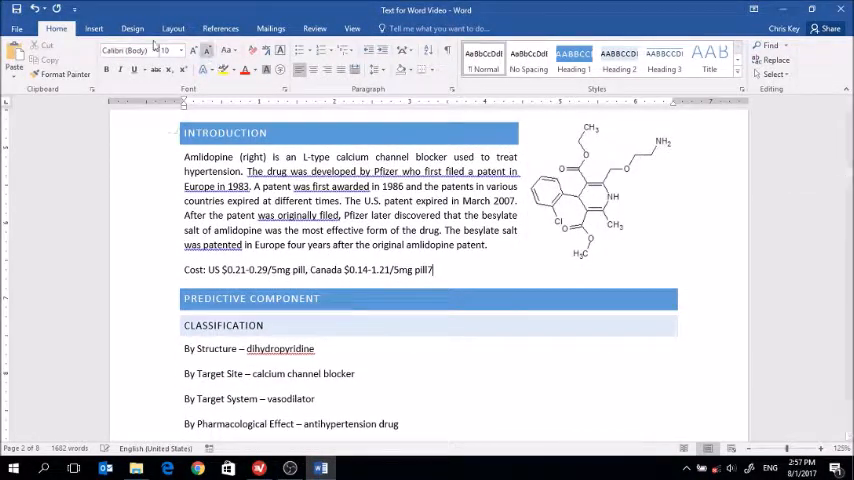
click(92, 28)
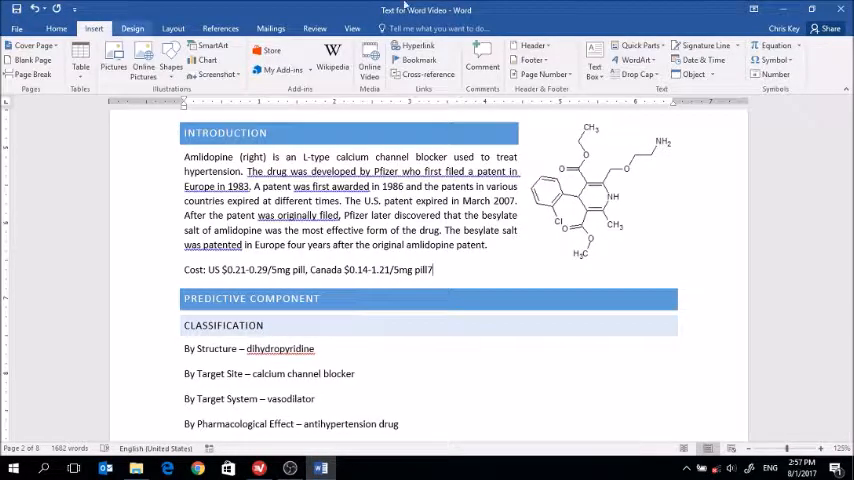
click(594, 60)
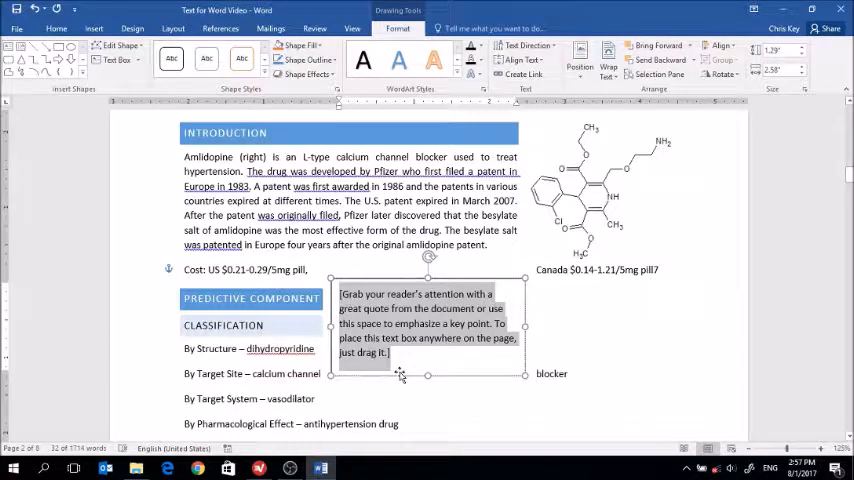
right_click(400, 376)
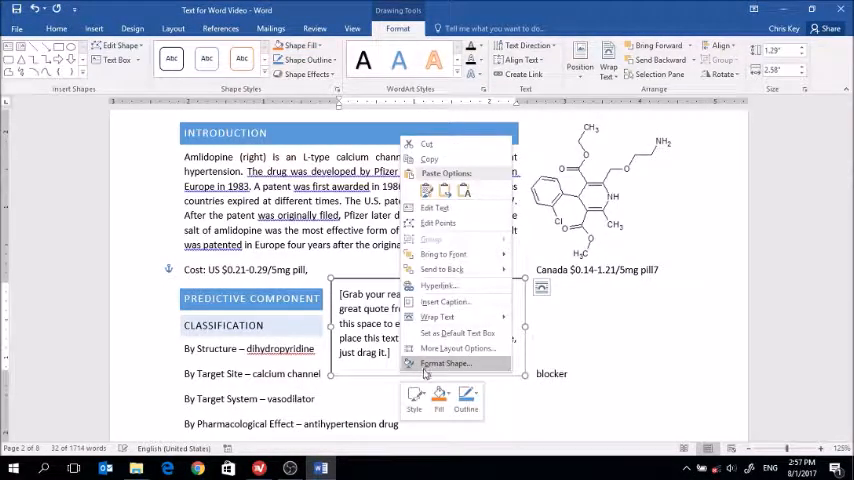
click(446, 364)
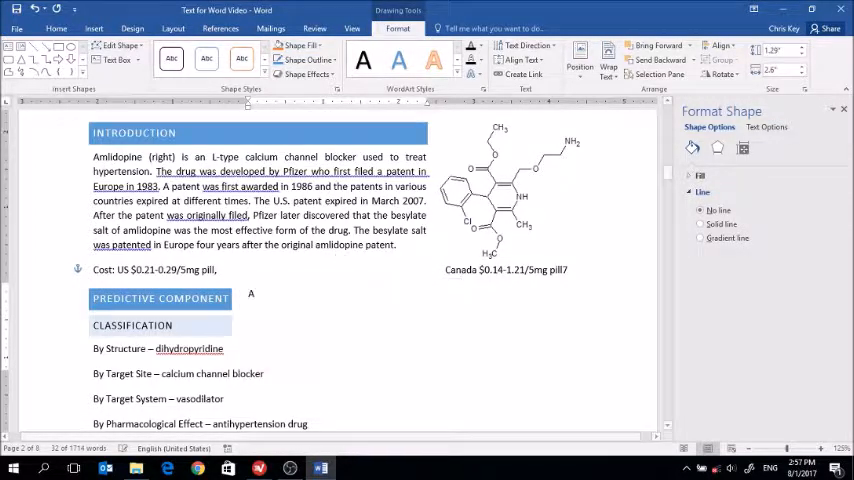
Enter the caption 'Amlodipine (drawn in ChemSketch)' and remove the text box outline.
text(Amlodip)
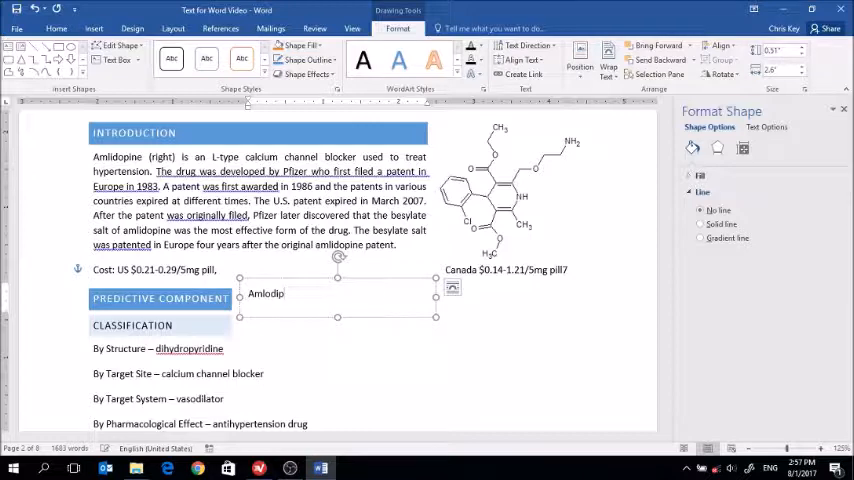
text(ine)
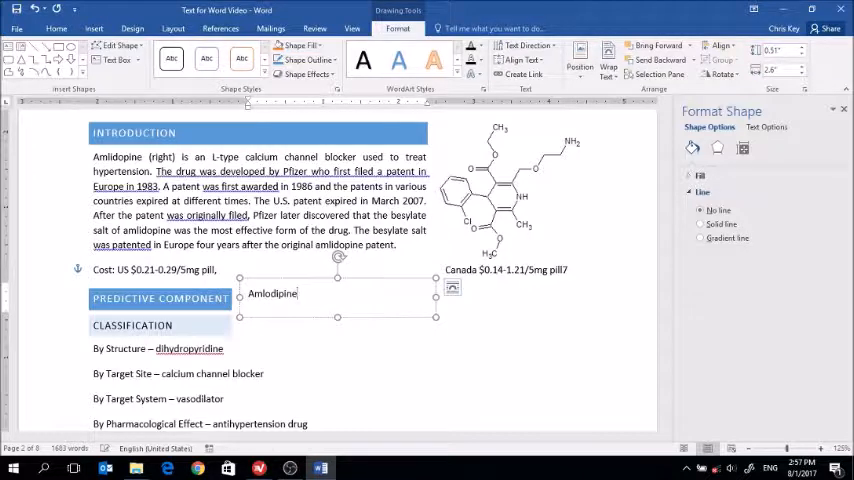
text((drawn in)
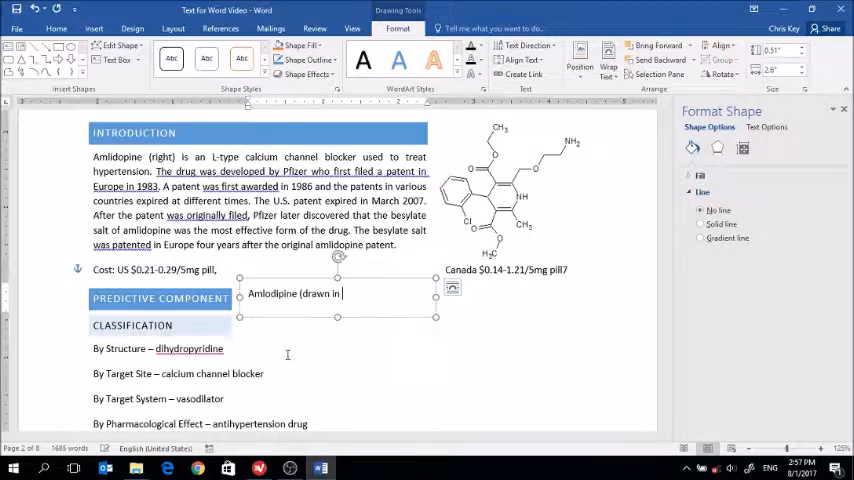
text(ChemSketch)
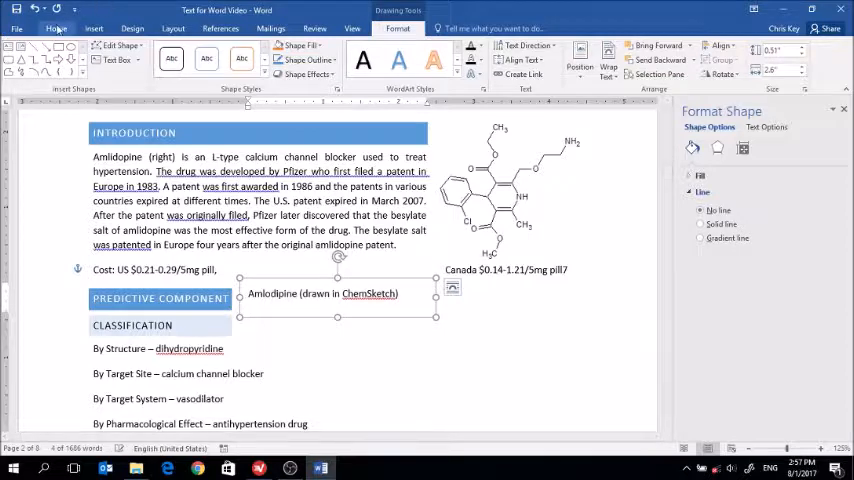
click(56, 28)
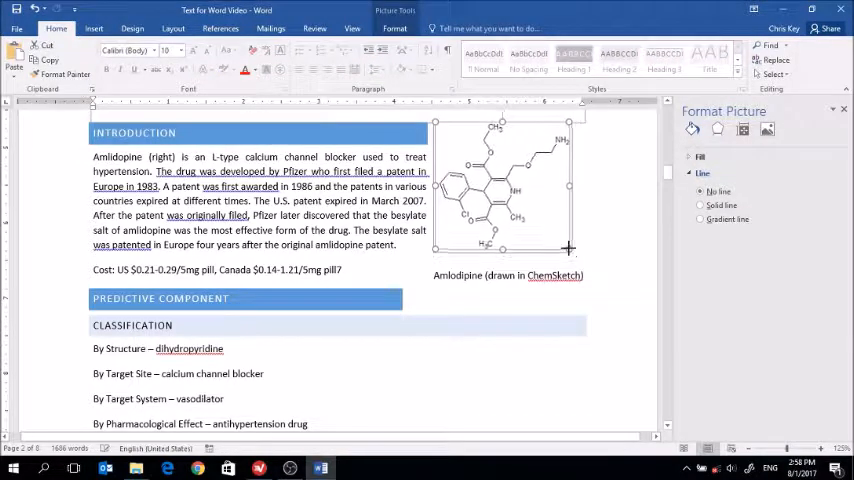
click(508, 276)
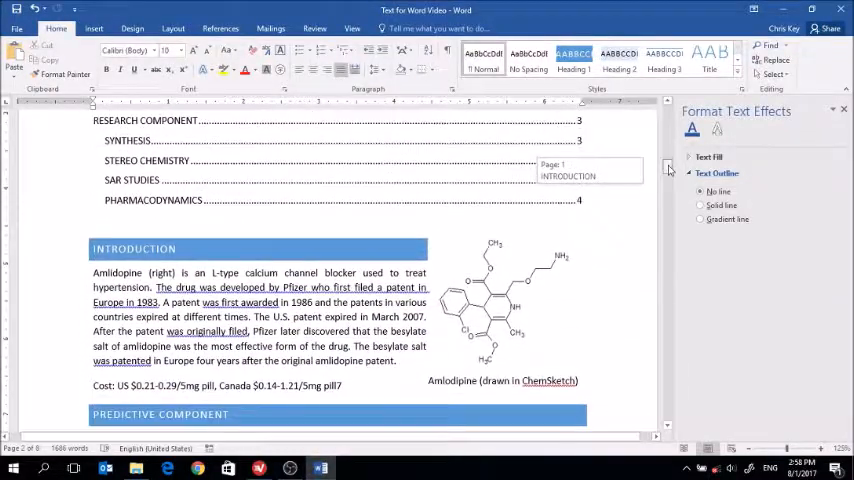
scroll(down, 3)
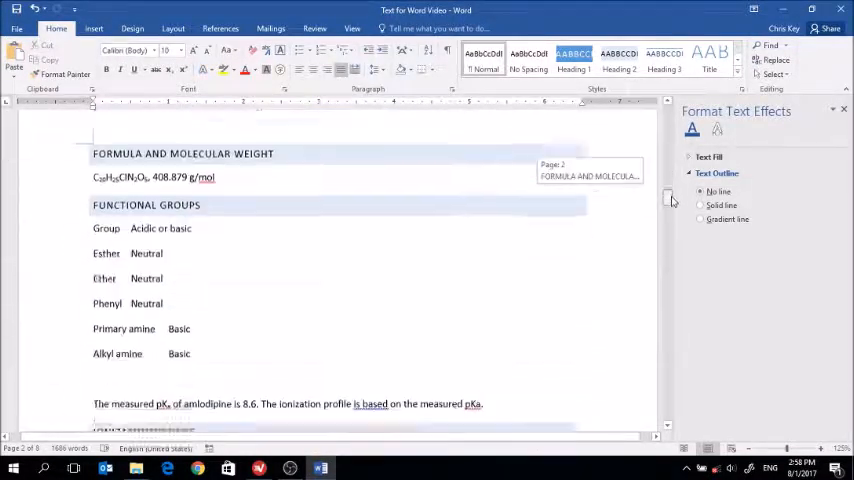
scroll(down, 3)
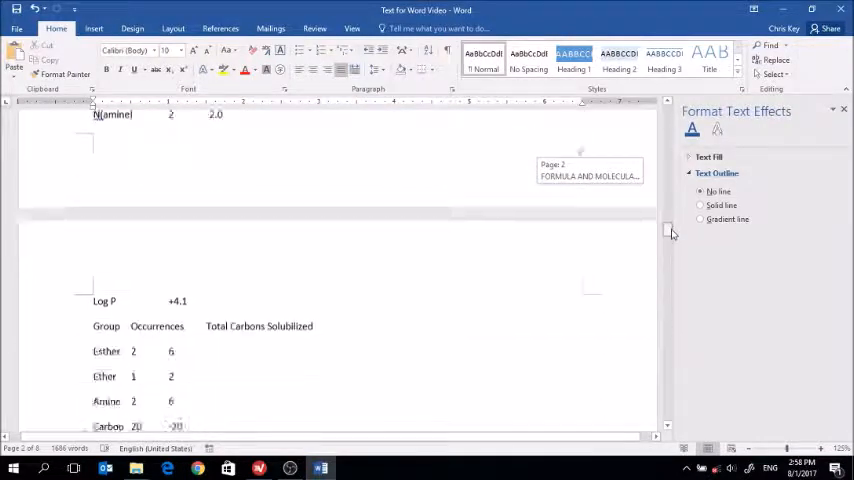
scroll(down, 3)
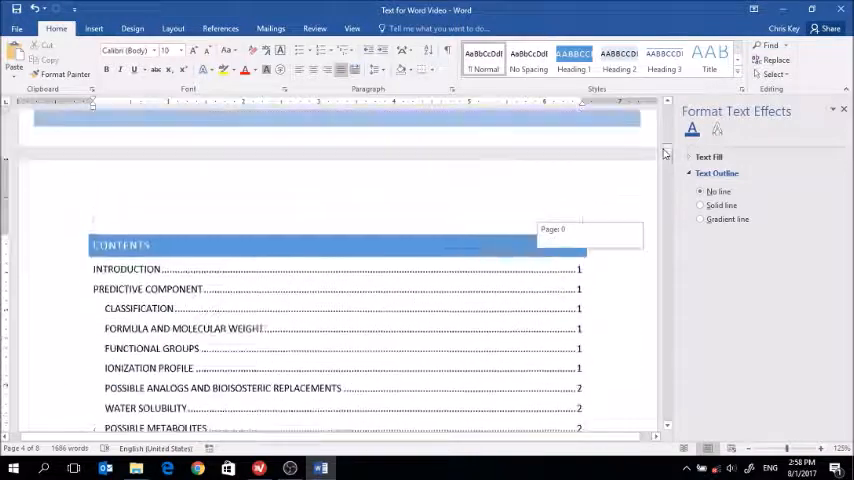
scroll(down, 3)
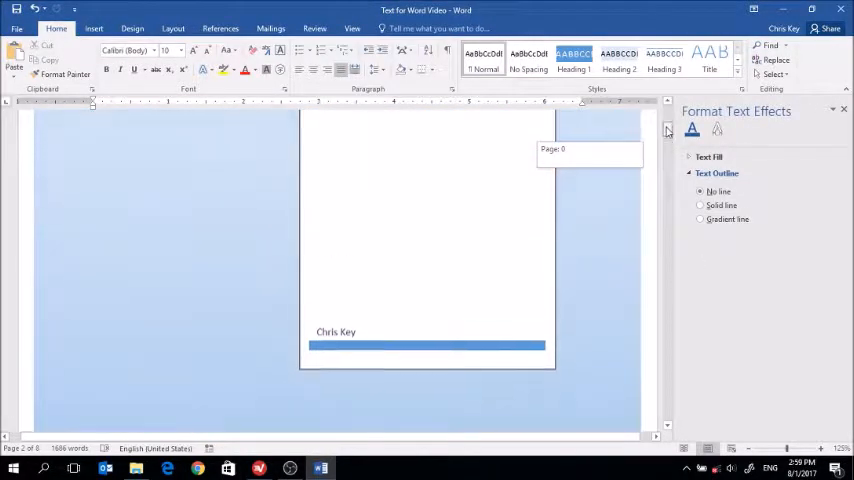
scroll(up, 3)
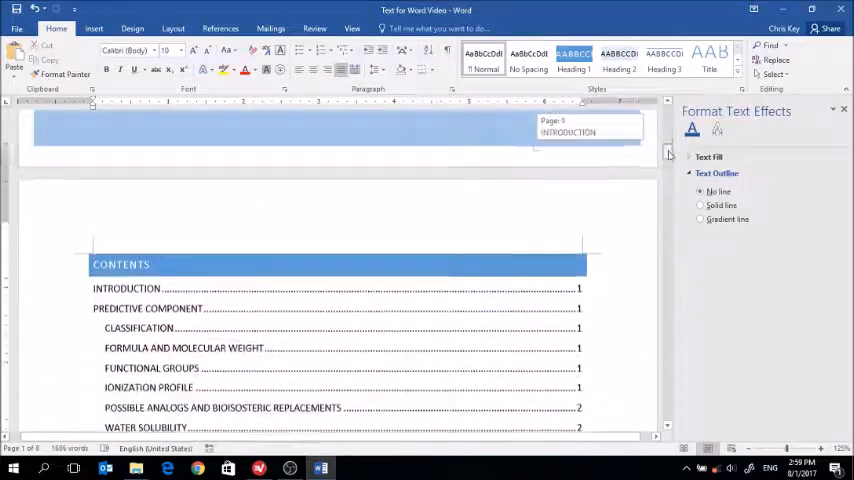